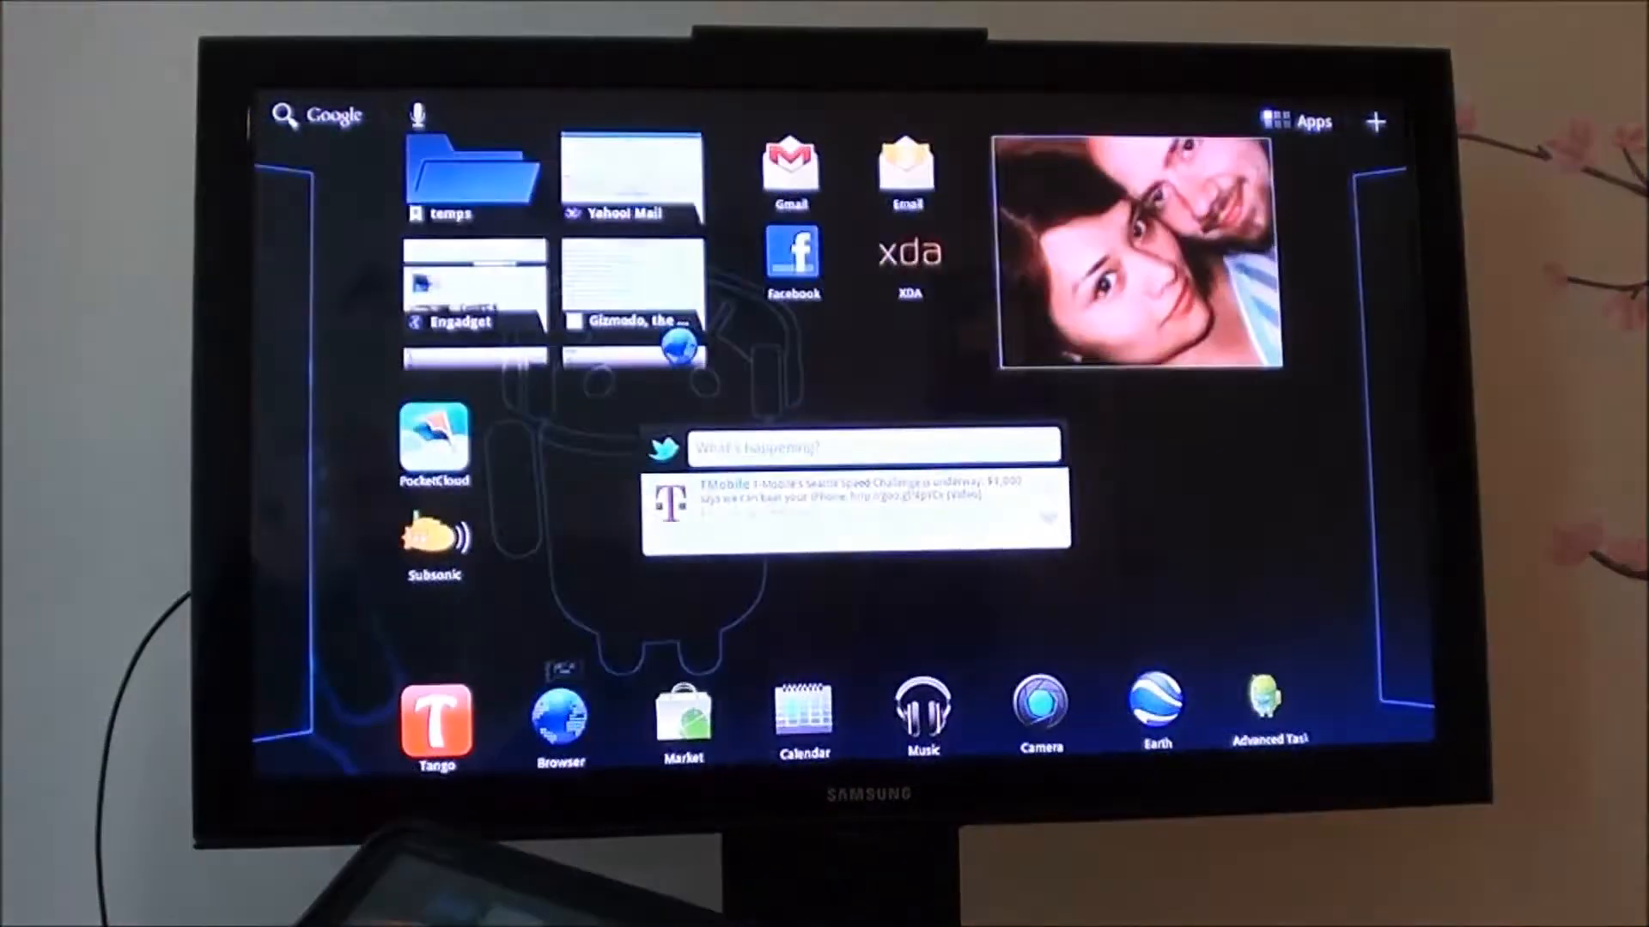
Open the app drawer and launch Angry Birds Rio on the mirrored tablet.
click(1309, 120)
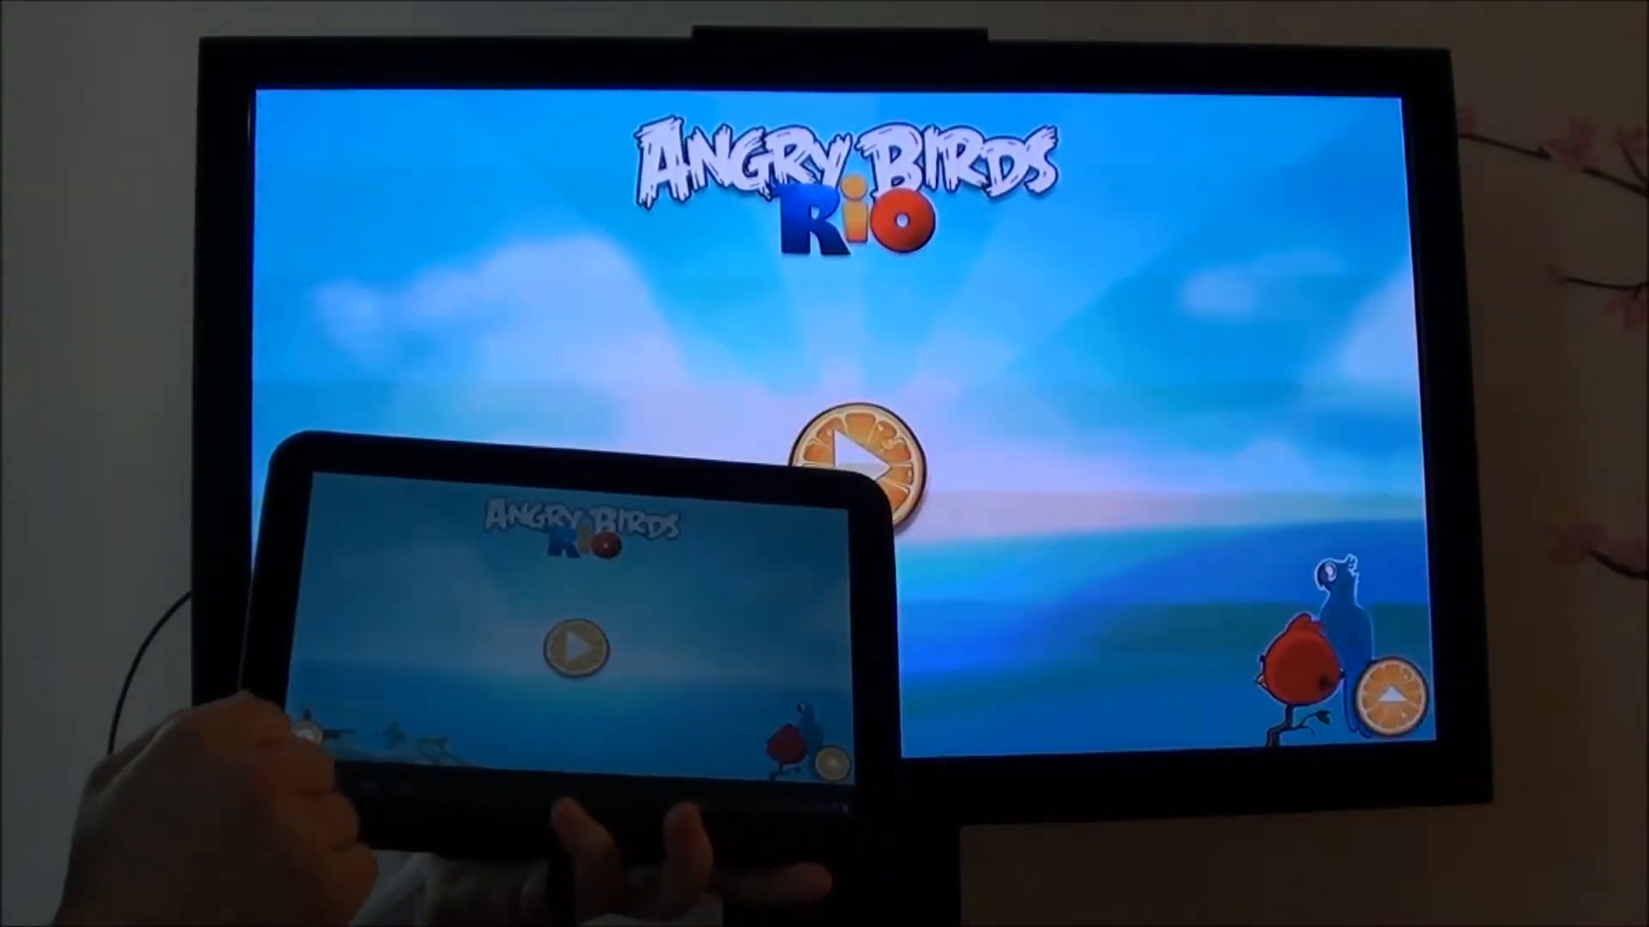
Move past the Angry Birds Rio title screen and bring up Stupid Zombies on the TV.
click(576, 645)
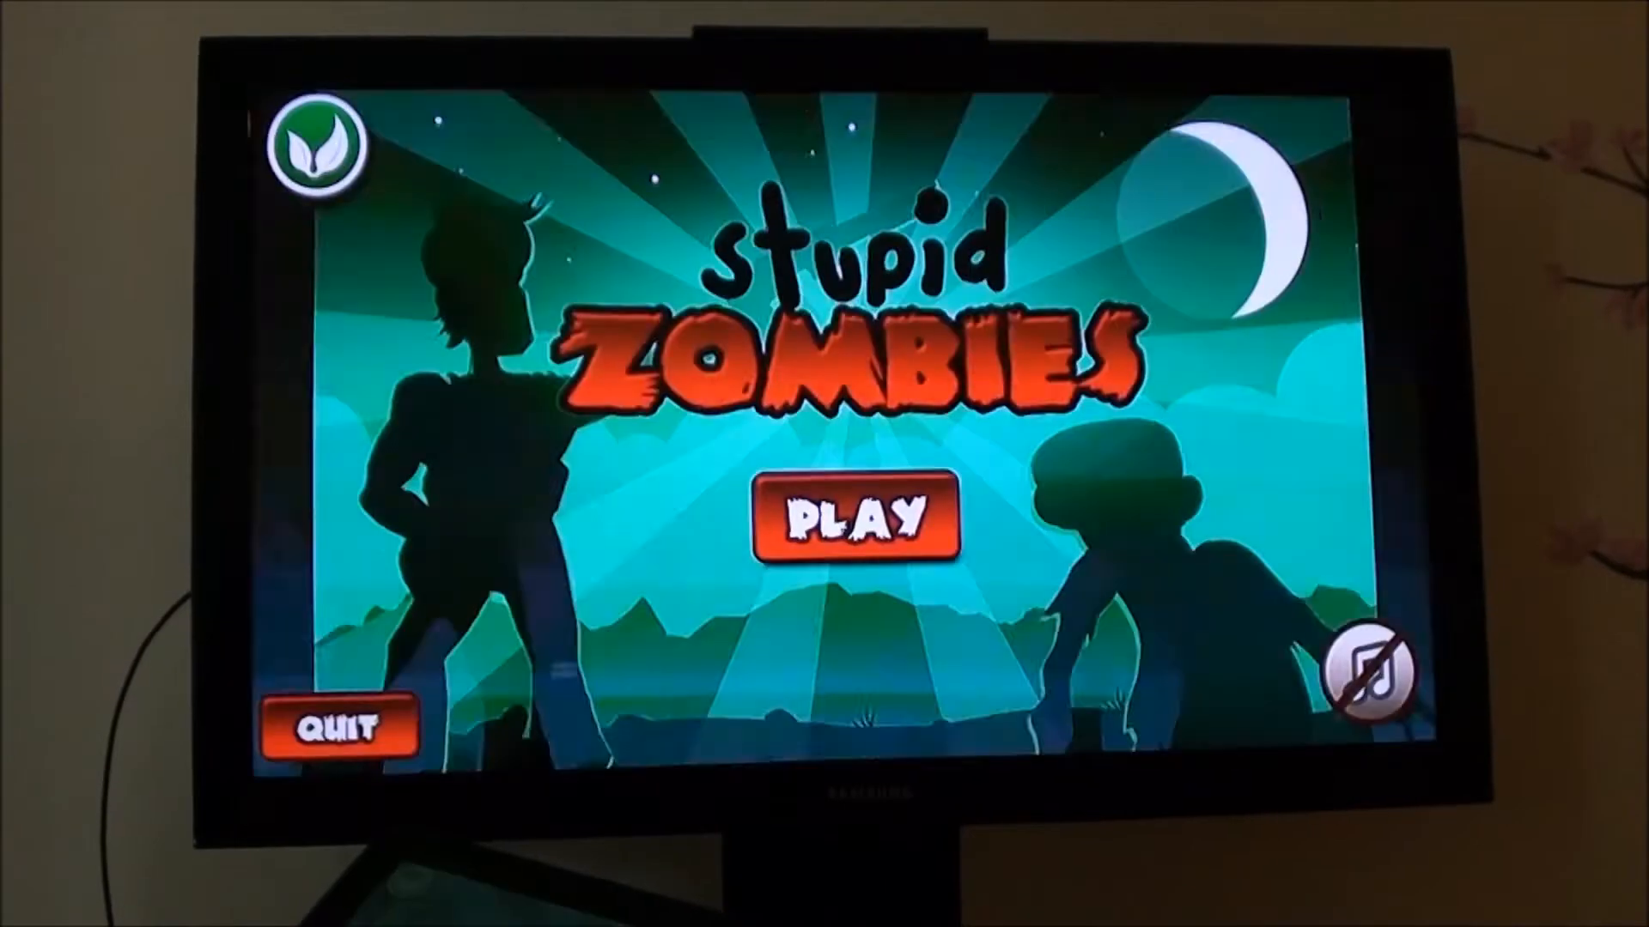
Start an unlocked Stupid Zombies level, play briefly, then return to the home screen.
click(852, 517)
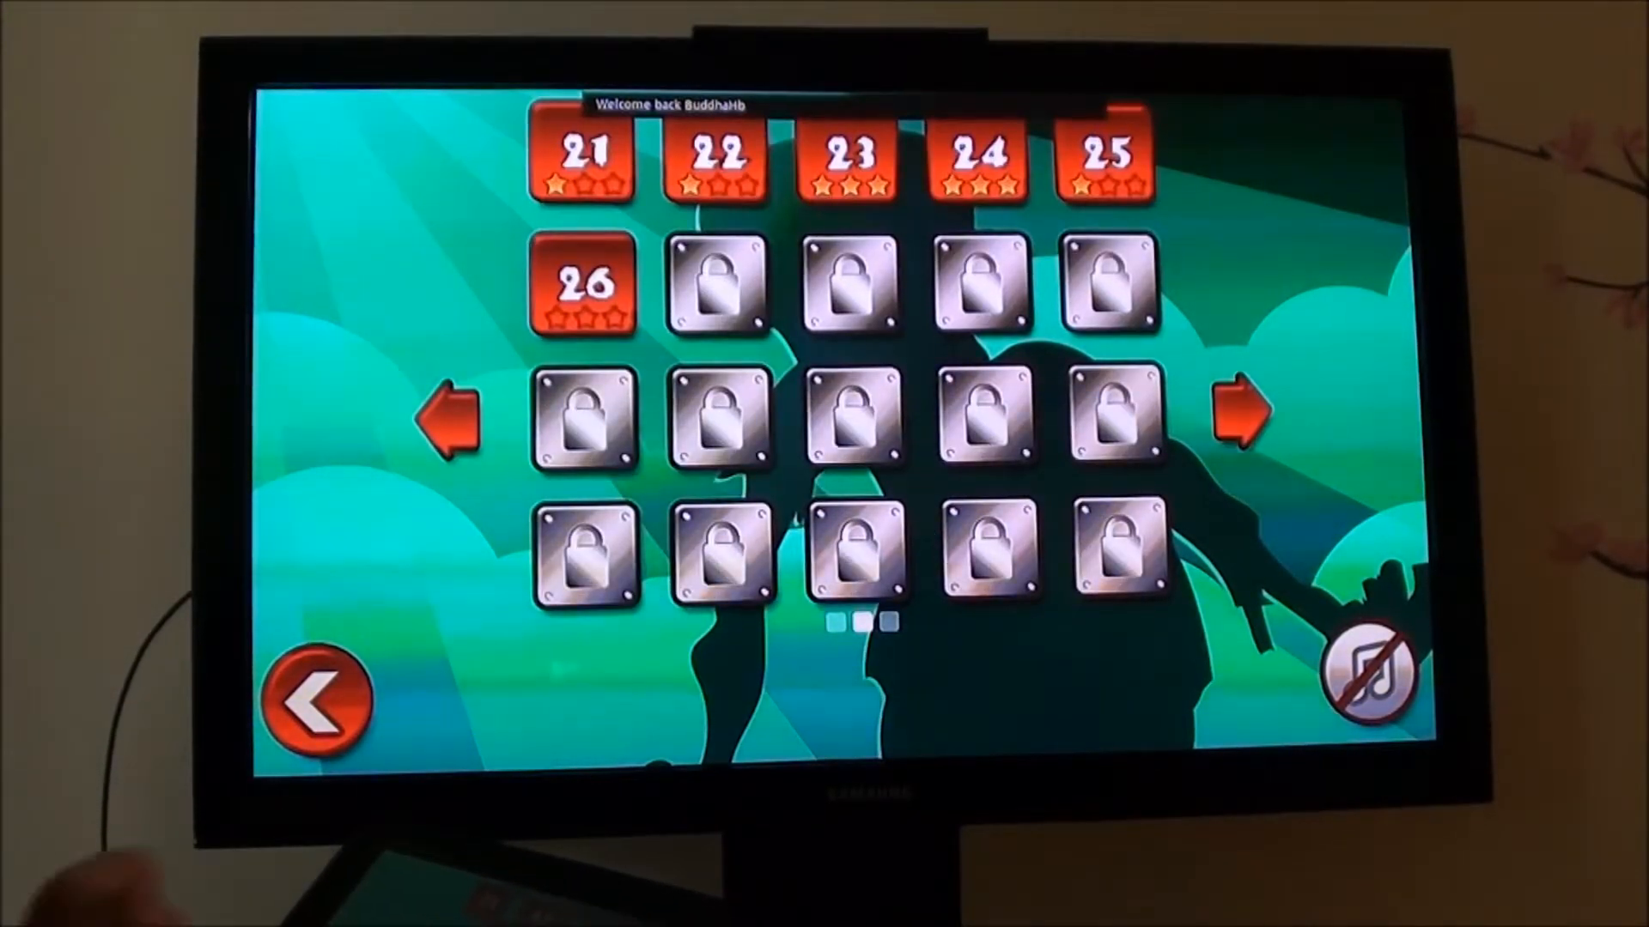
click(851, 415)
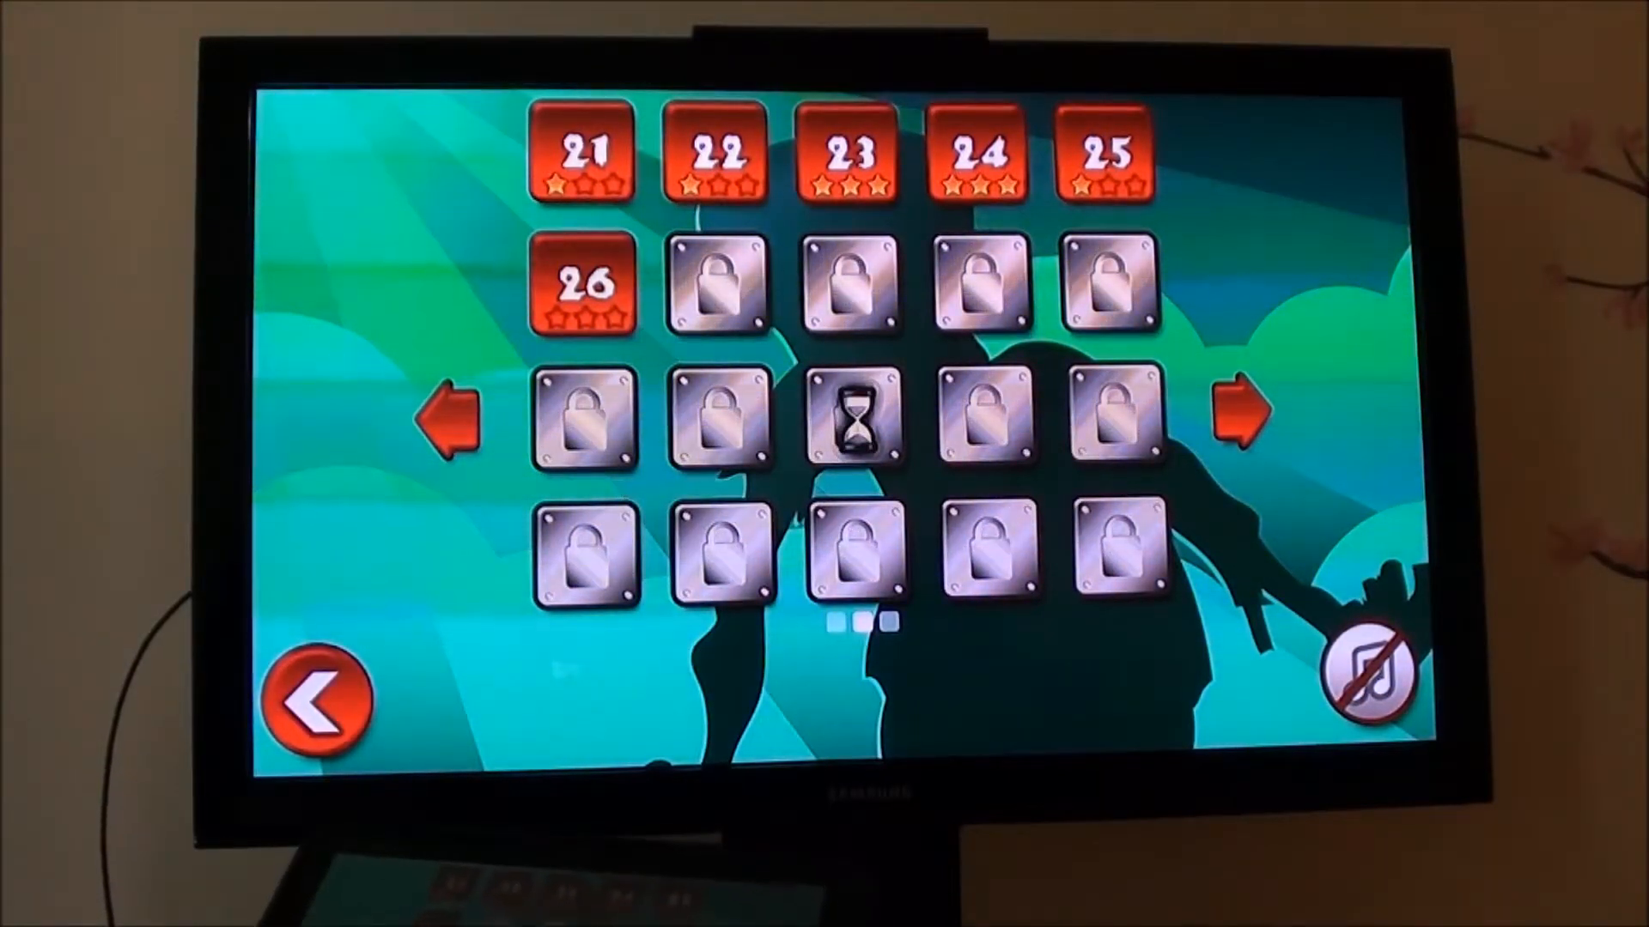
click(582, 286)
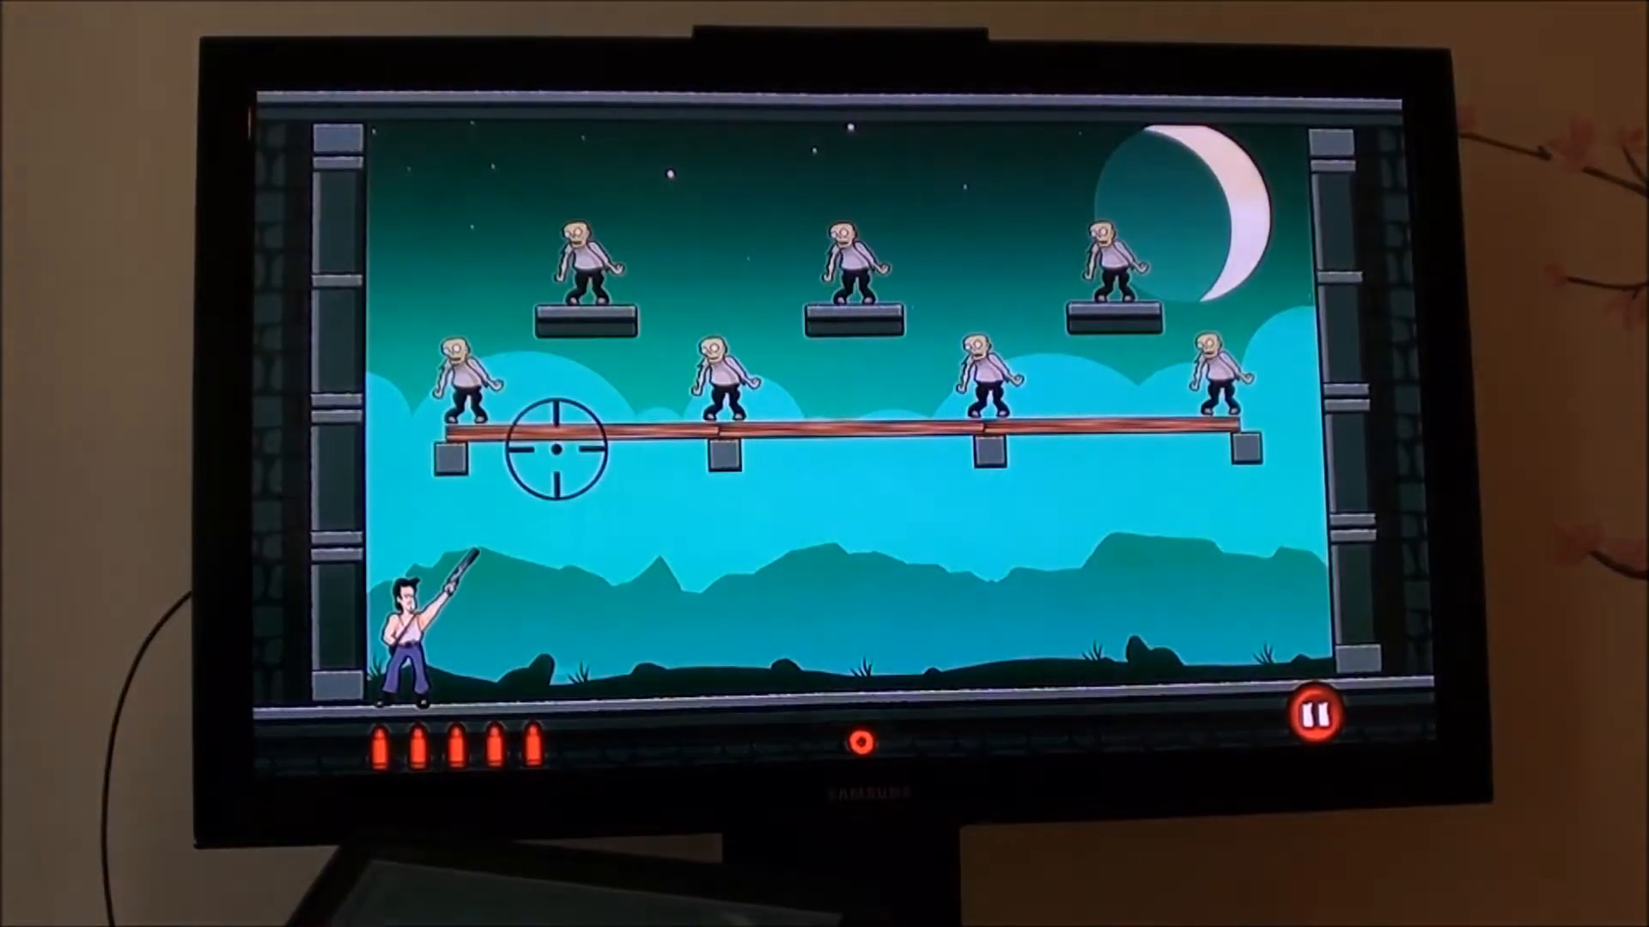
click(547, 447)
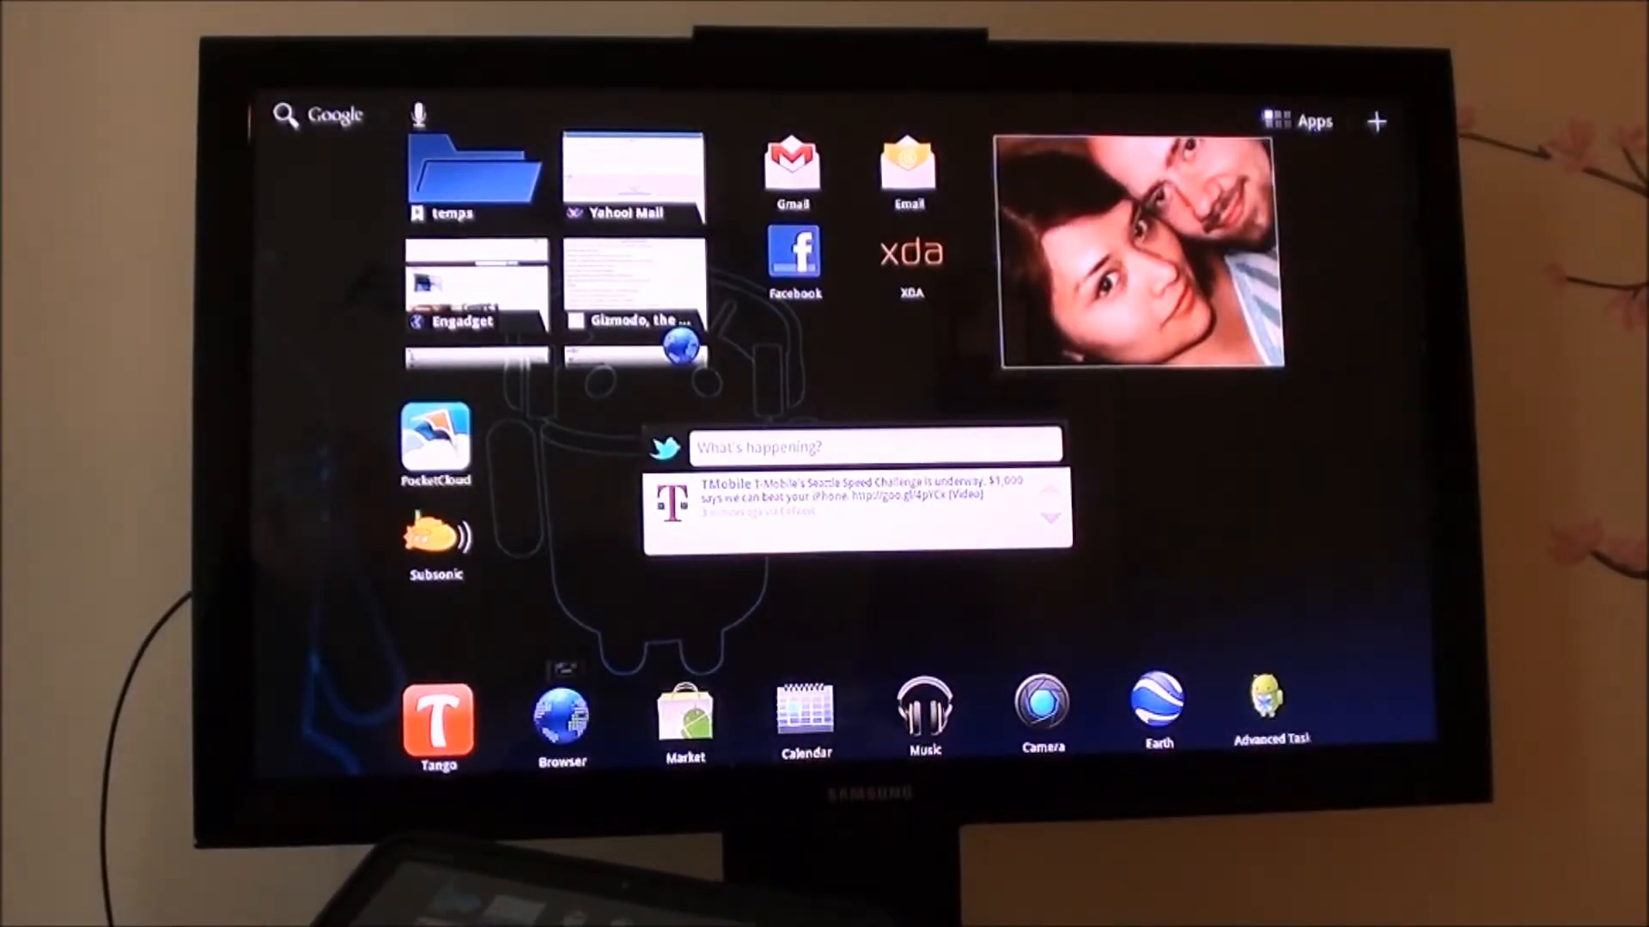
Launch Crazy Snowboard from the app drawer and wait for its PLAY menu.
click(1303, 121)
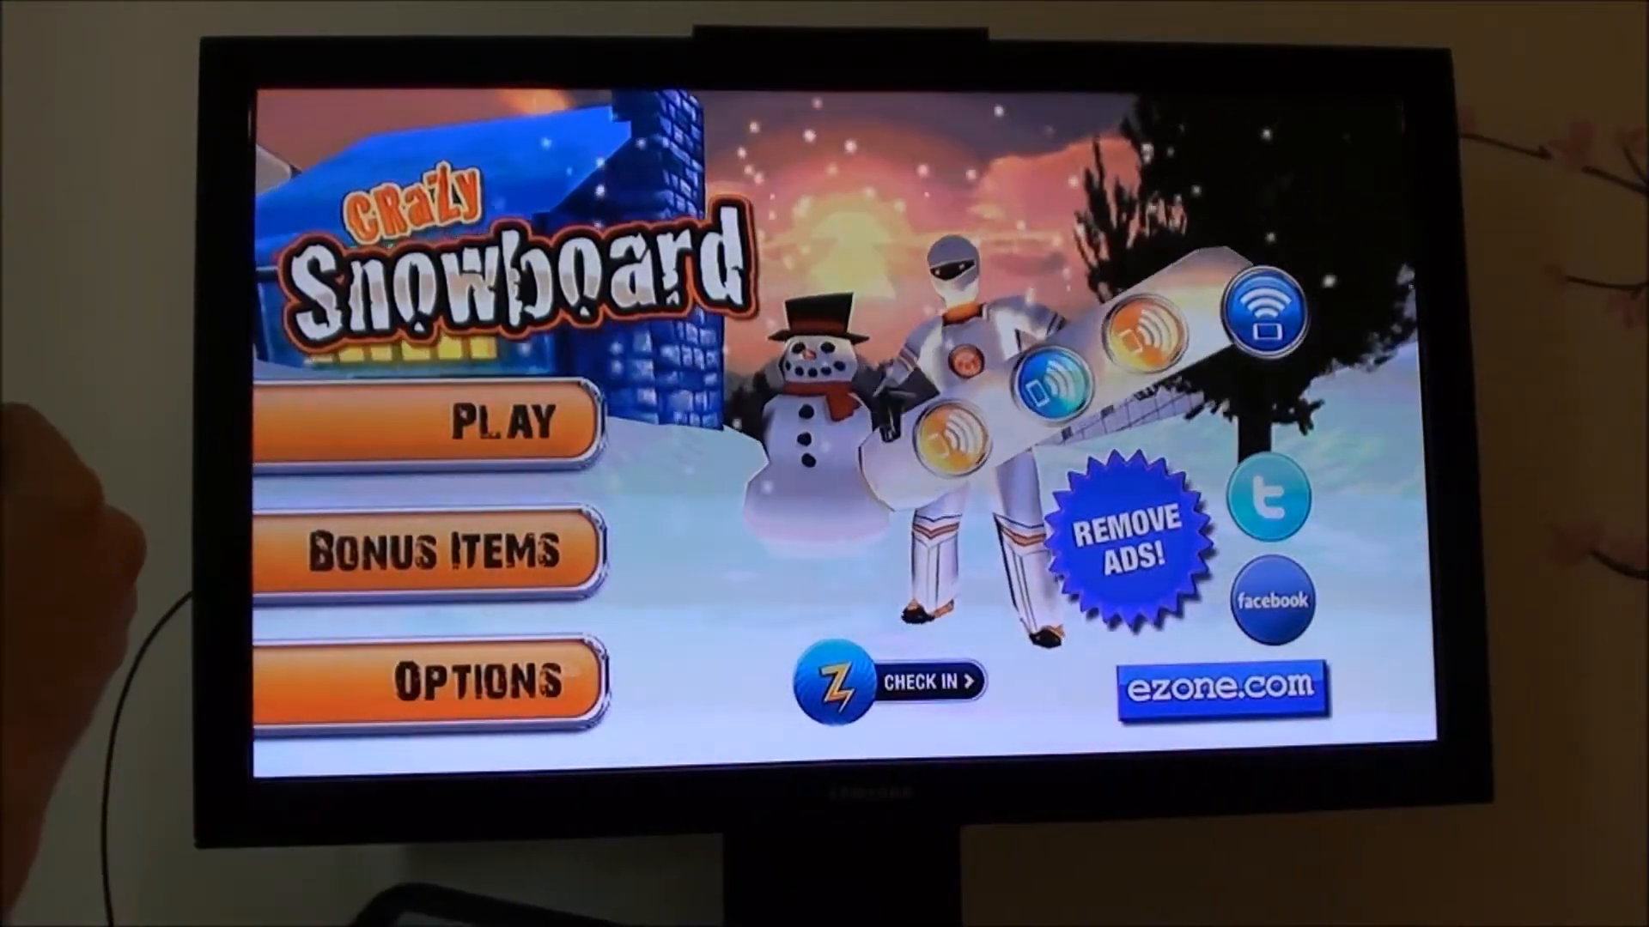
Ride through the Crazy Snowboard In Air Grabs tutorial, then exit to home.
click(421, 426)
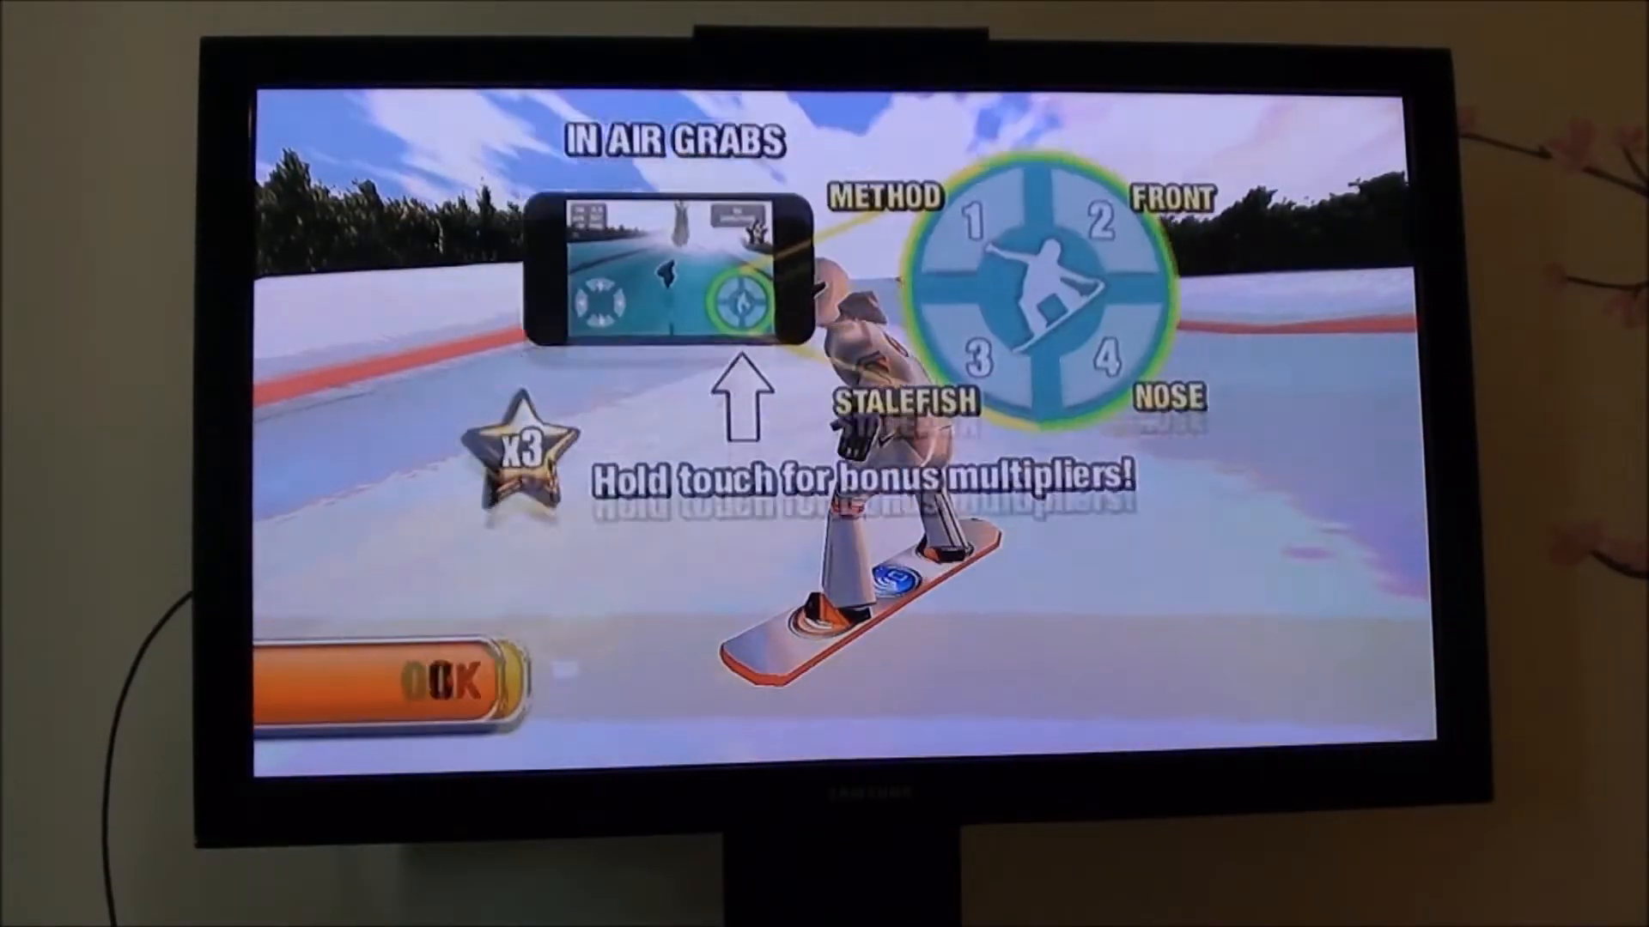
click(410, 679)
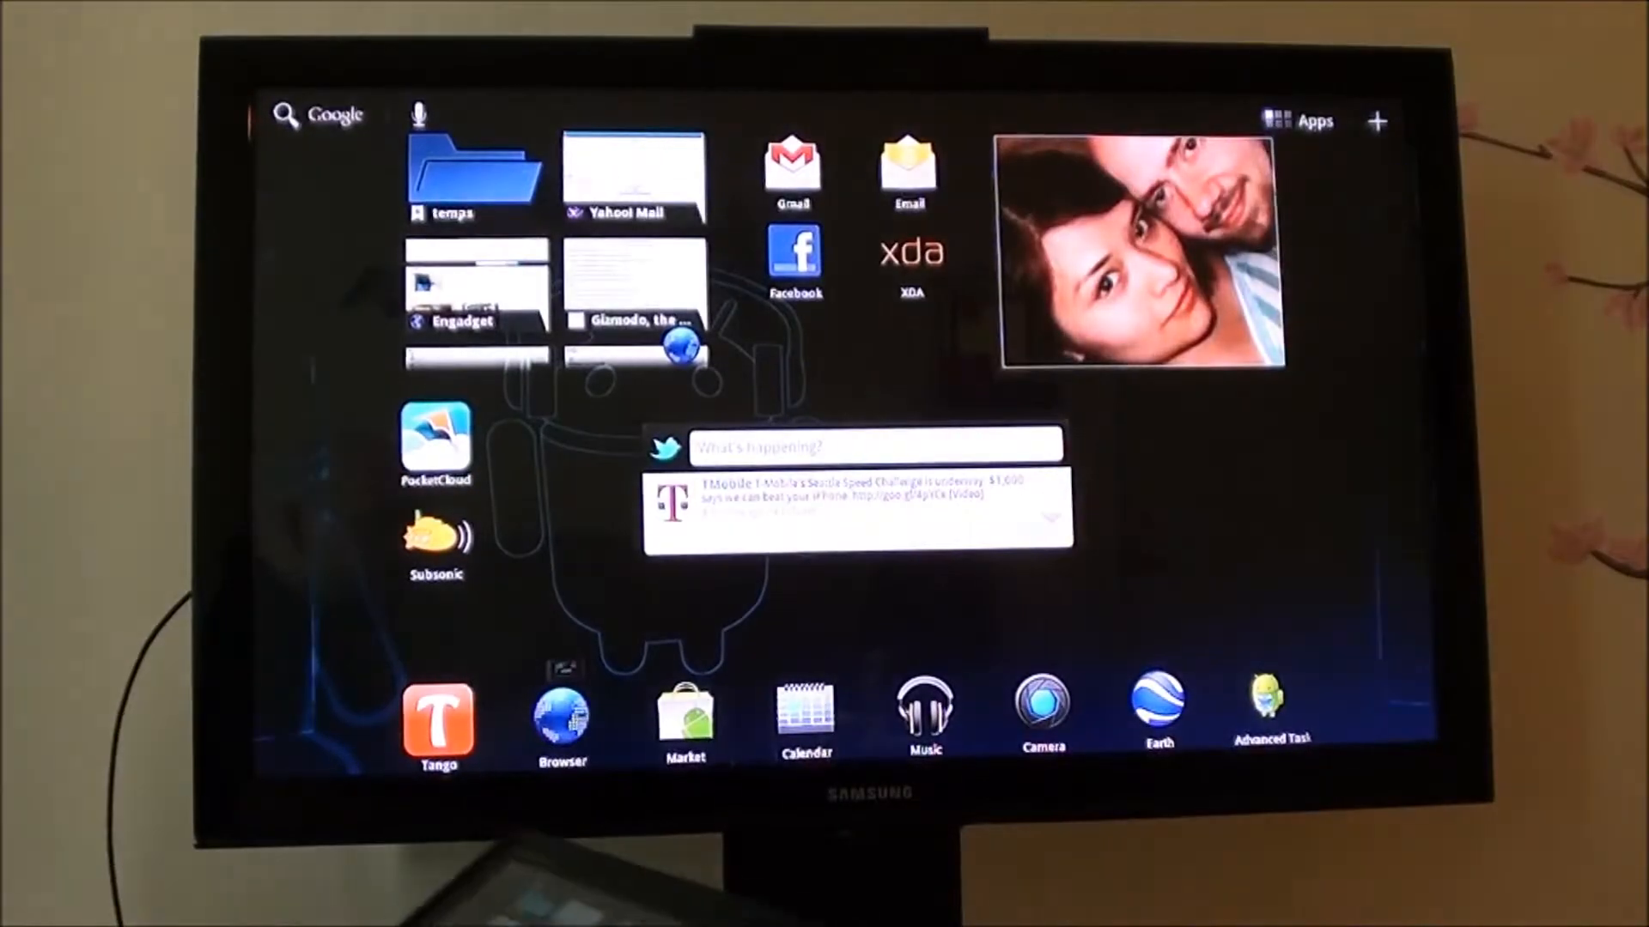
click(1313, 120)
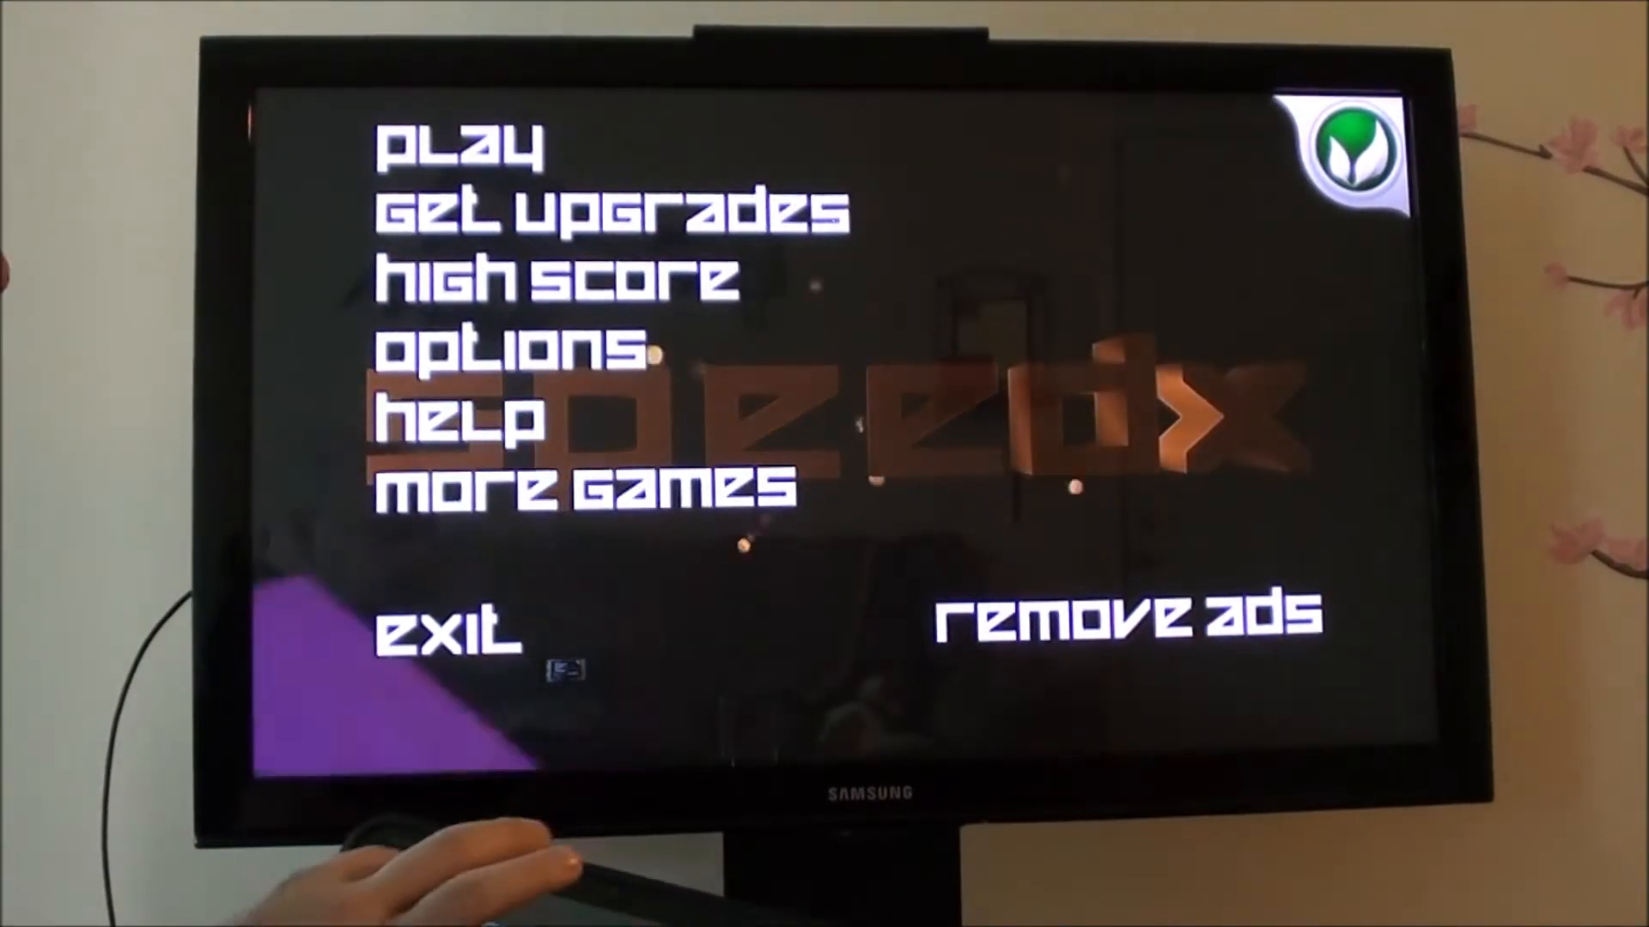
click(463, 145)
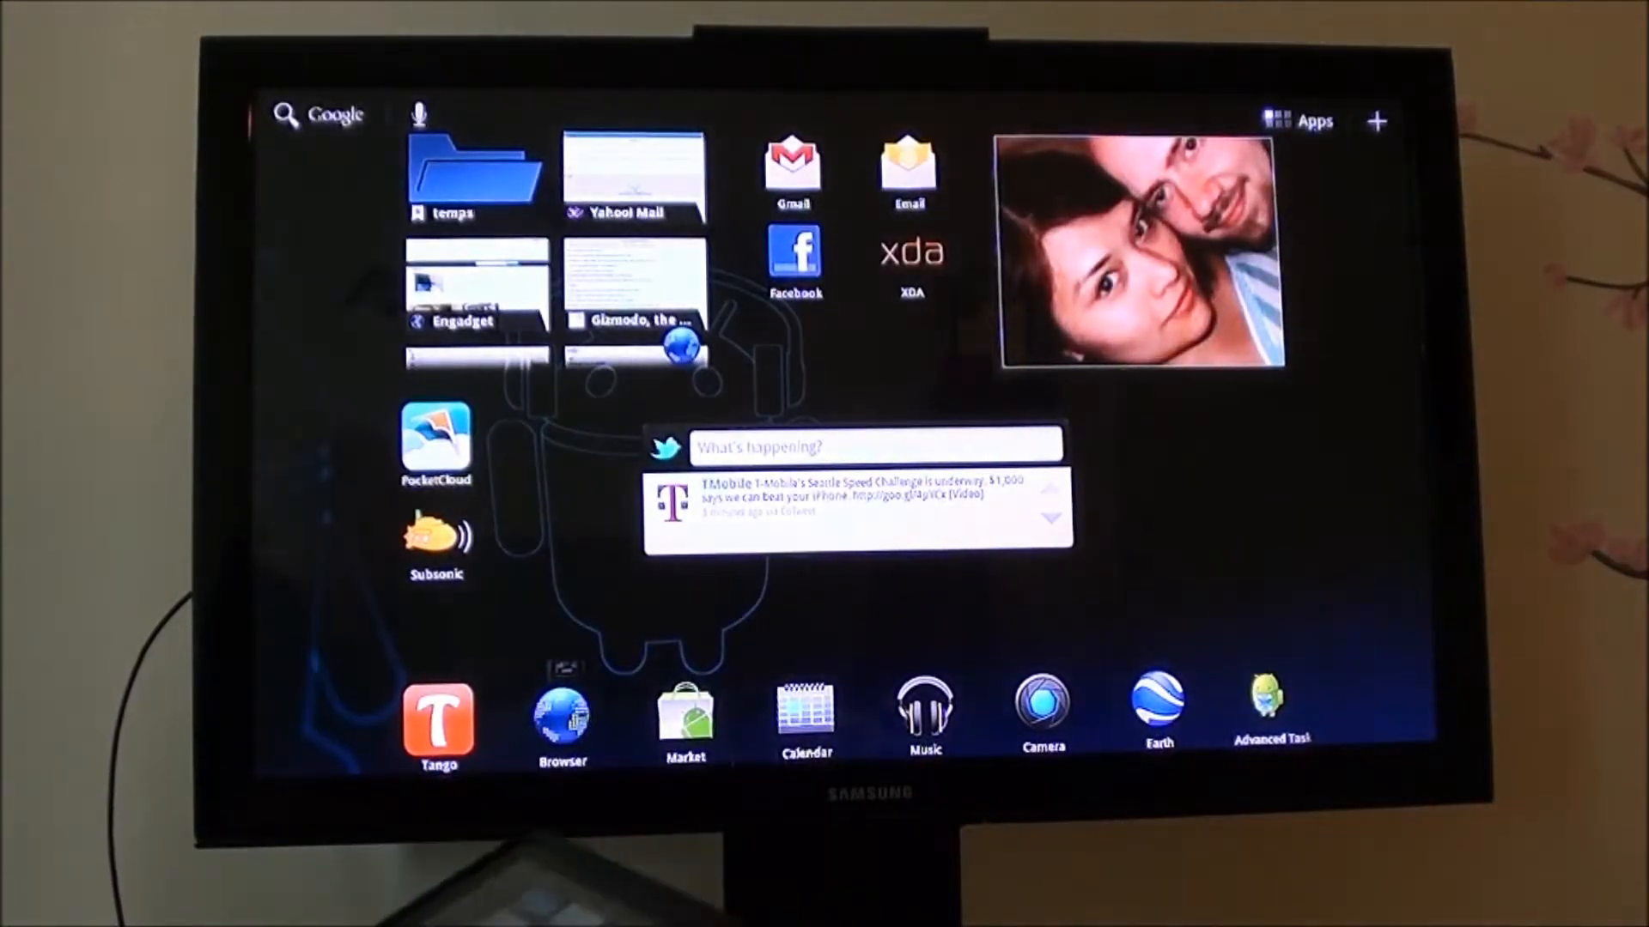
Exit the game and open the Honeycomb app drawer of installed games.
click(1296, 120)
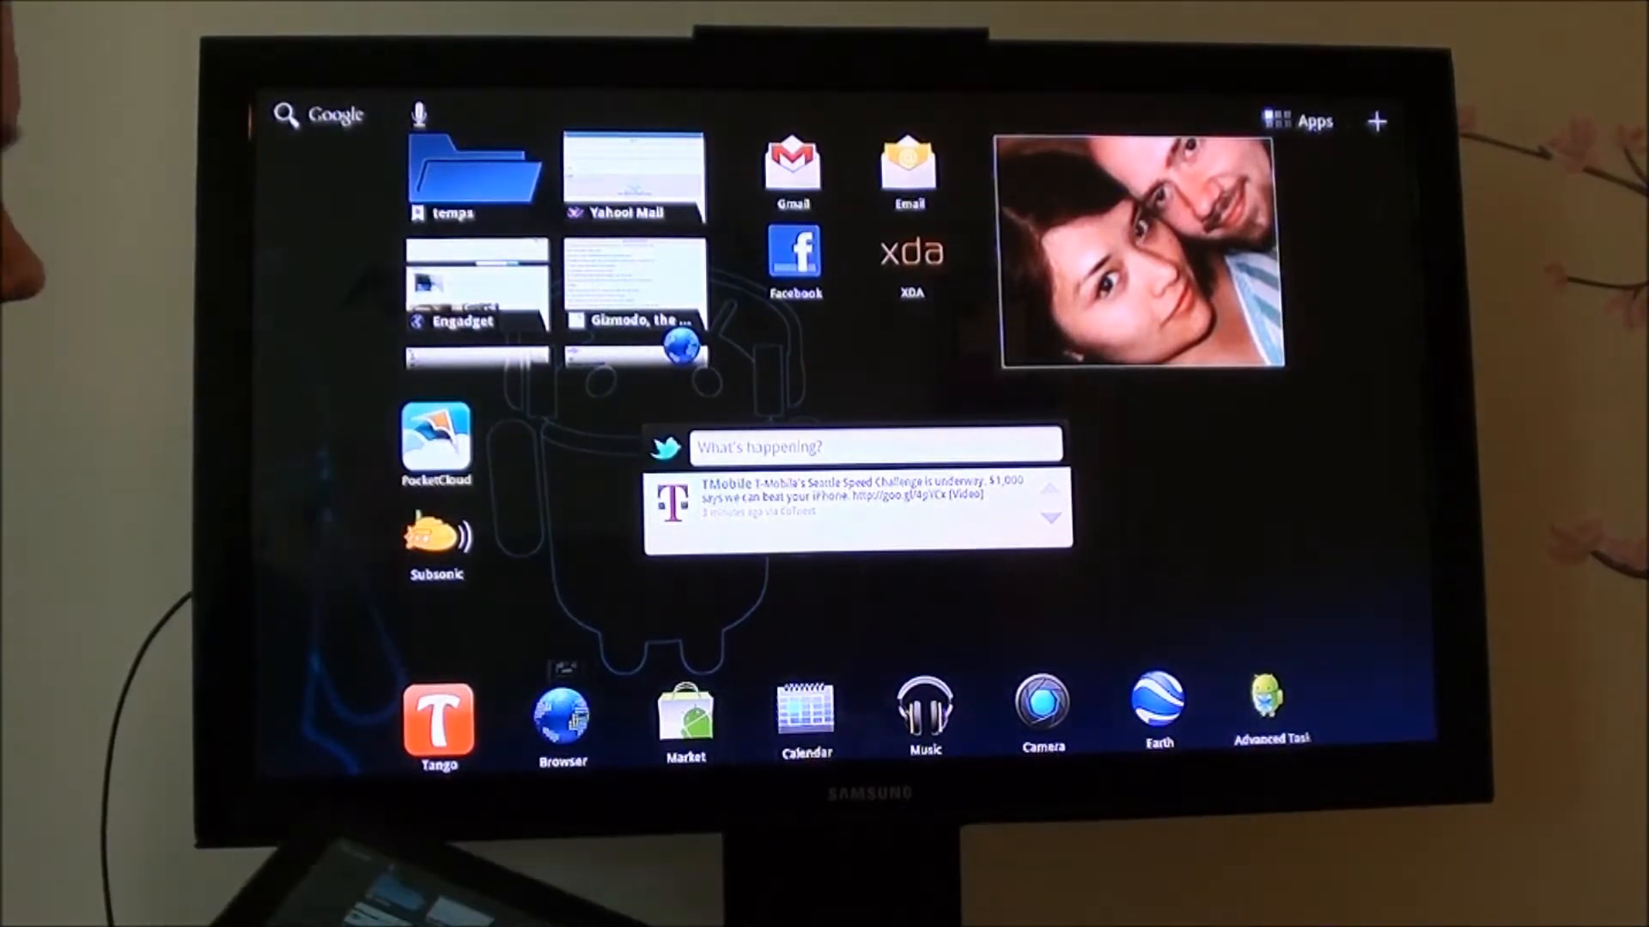
click(1297, 121)
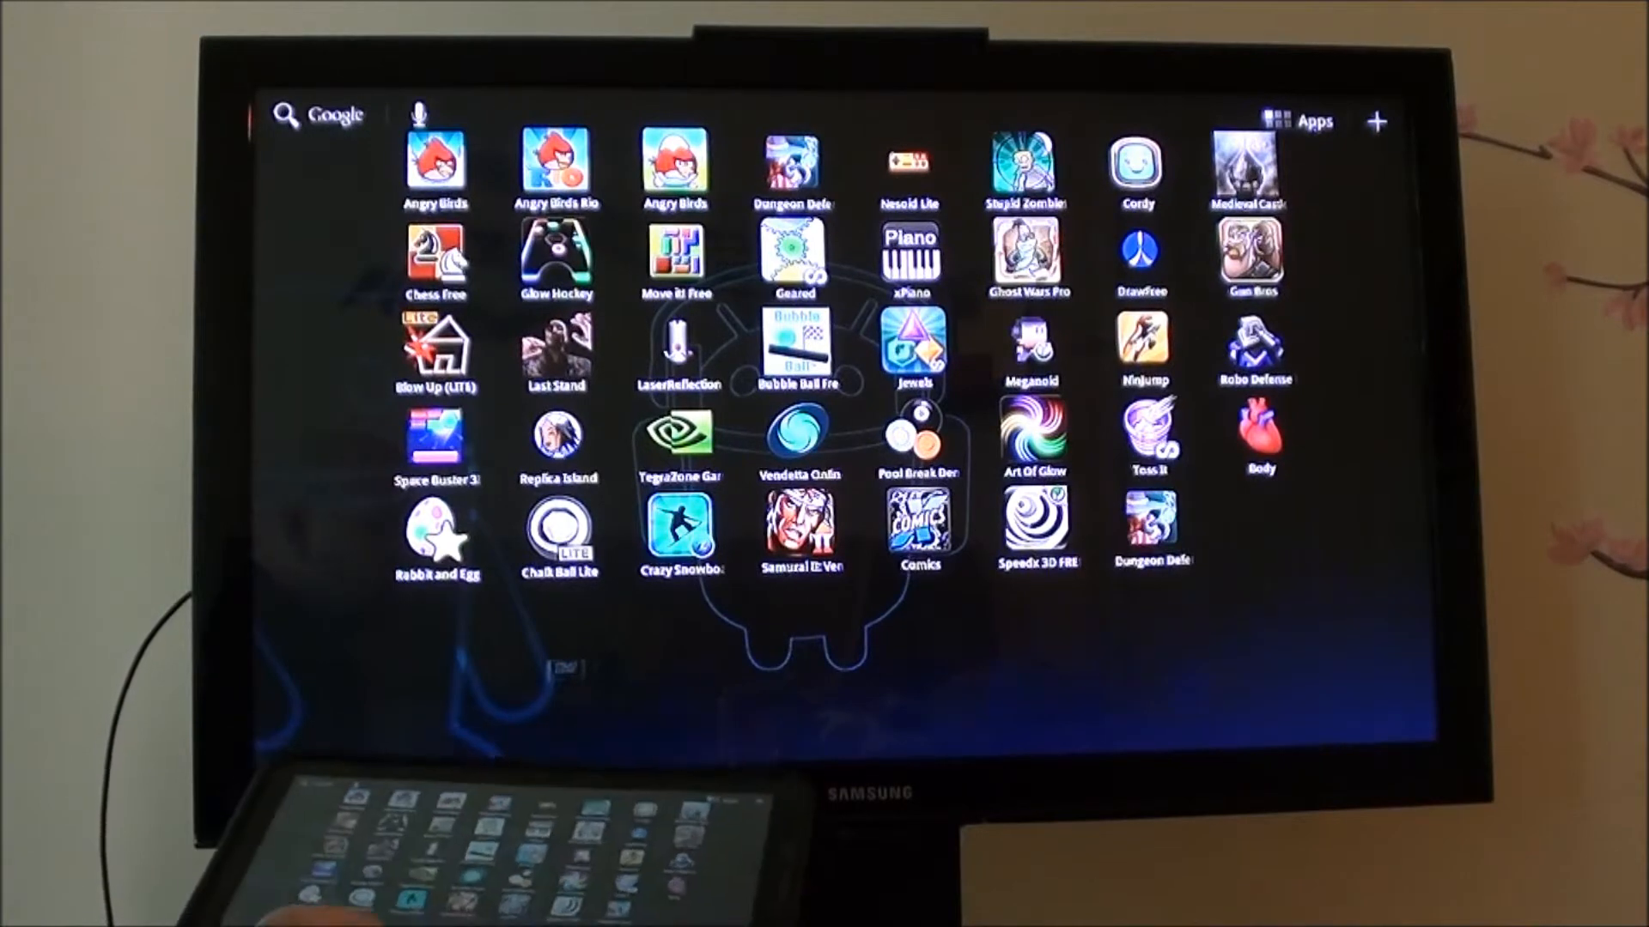
Launch Samurai II: Vengeance to its title menu, then exit to home.
click(799, 521)
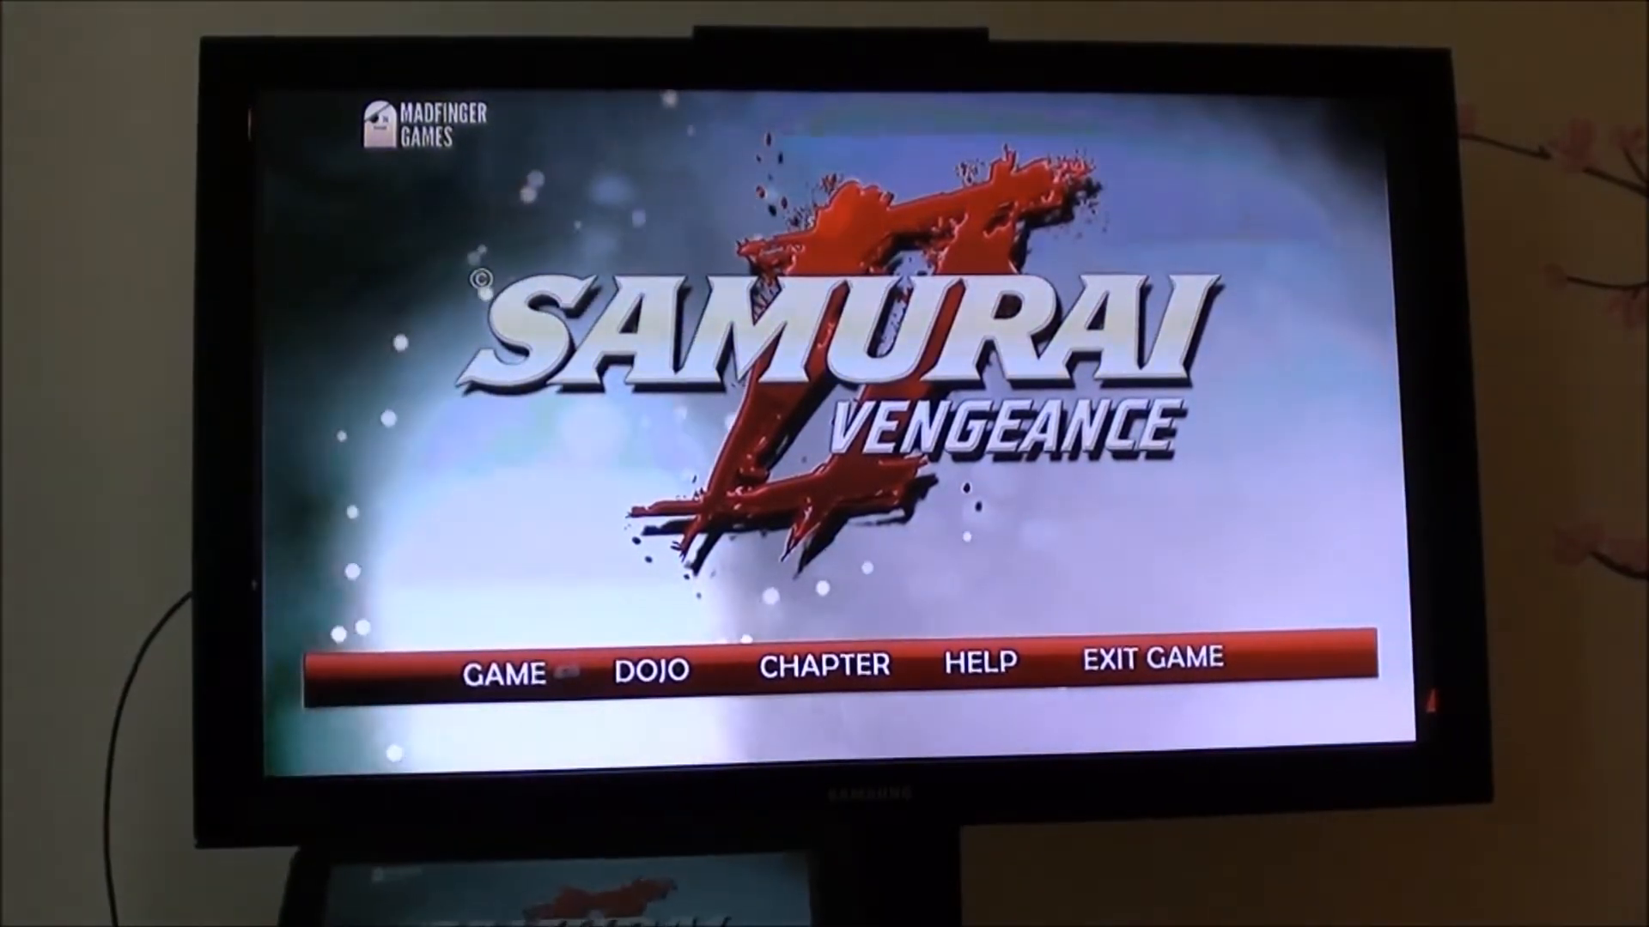
click(502, 670)
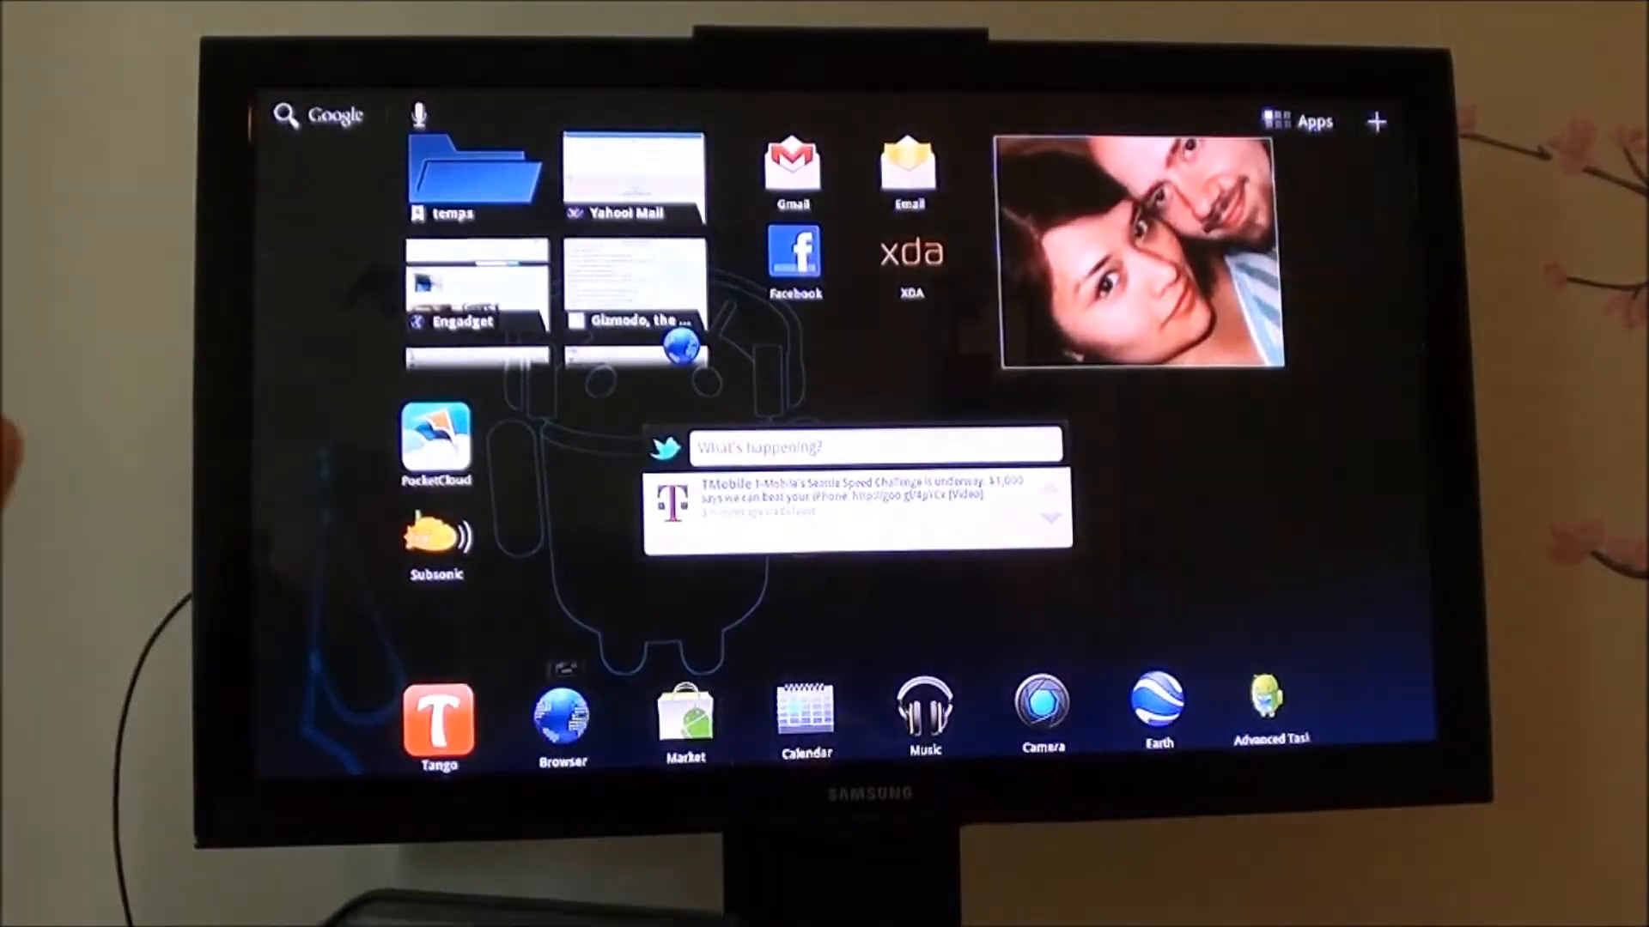
Launch Glow Hockey from the app drawer to its portrait main menu.
click(1313, 120)
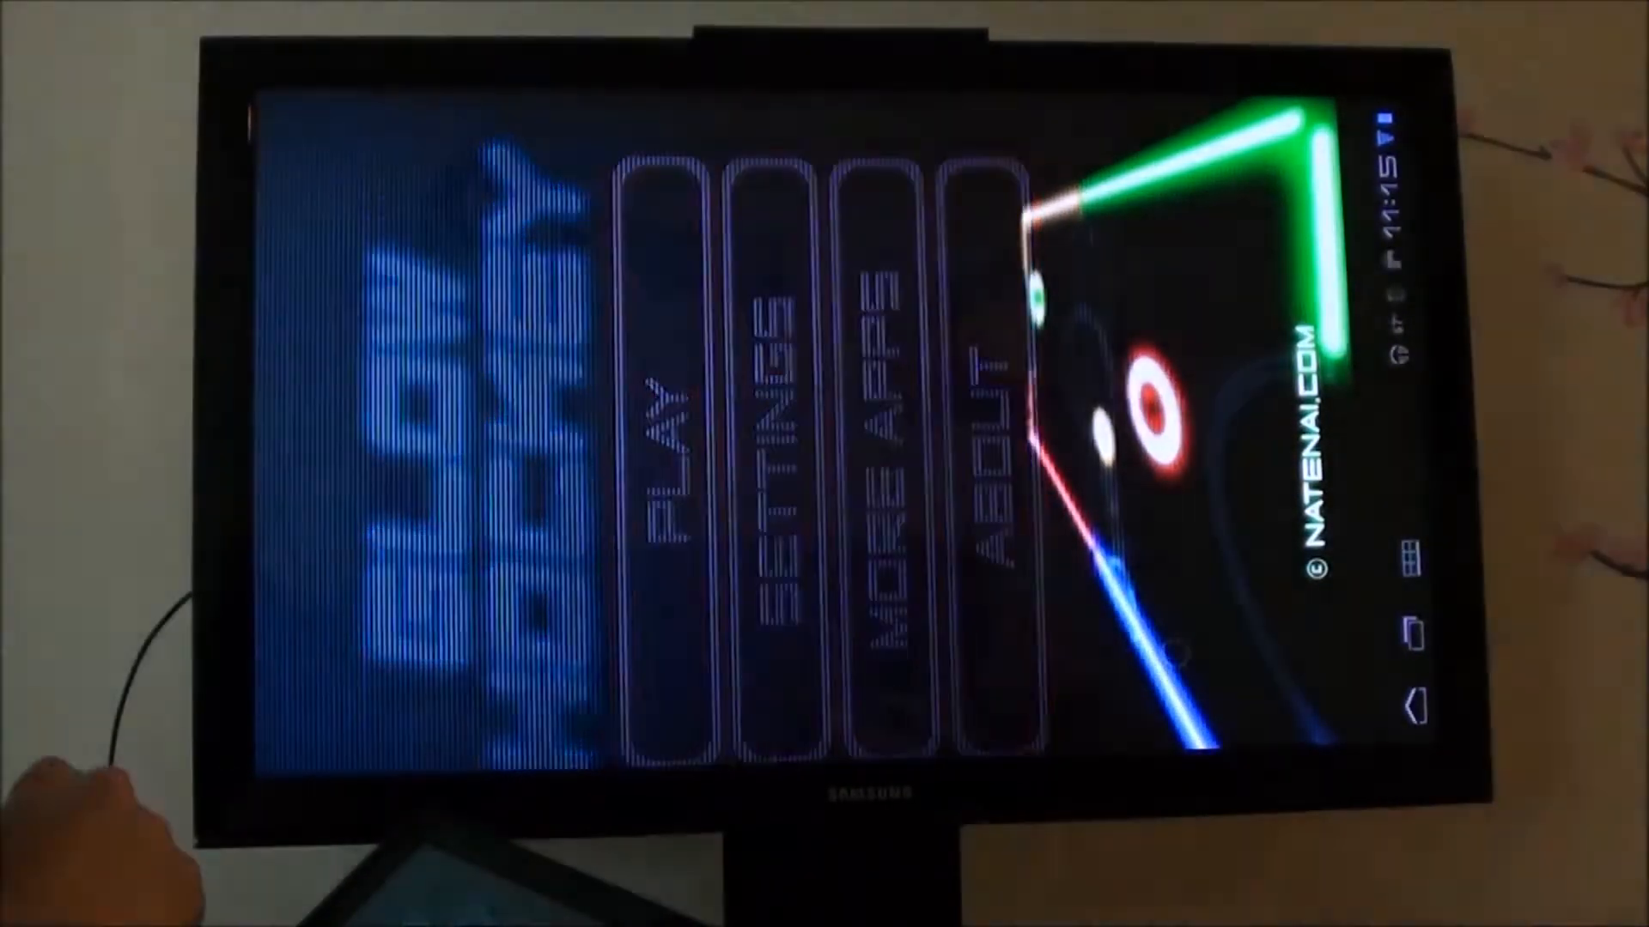
click(662, 452)
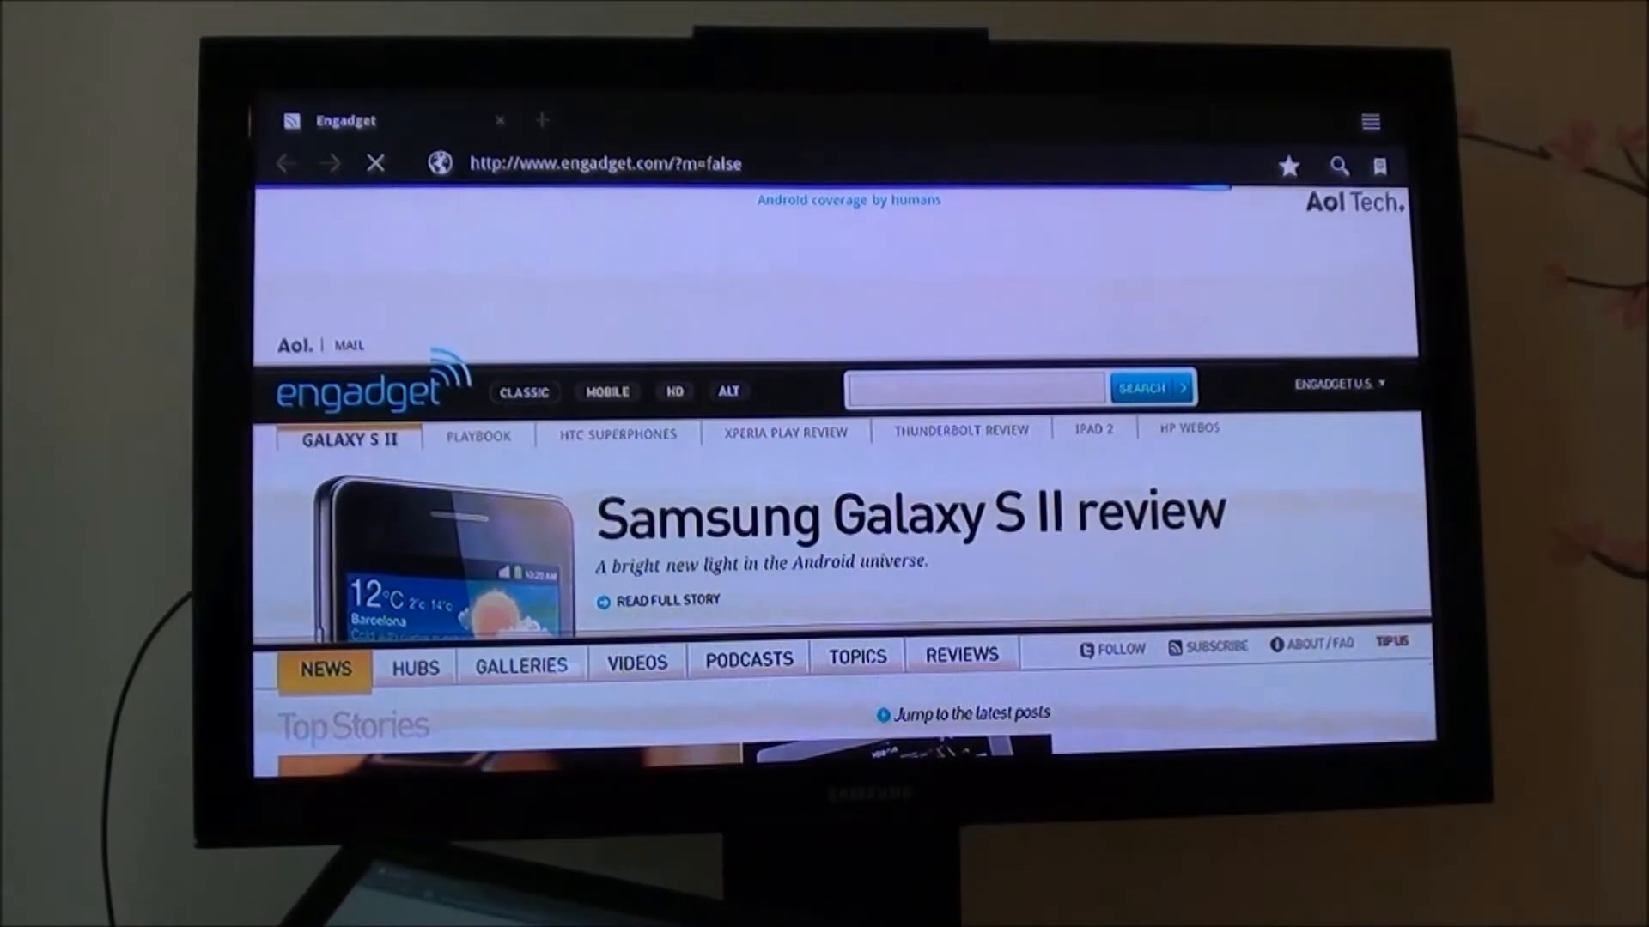
Scroll down the Engadget front page, then open YouTube from the dock.
scroll(down, 3)
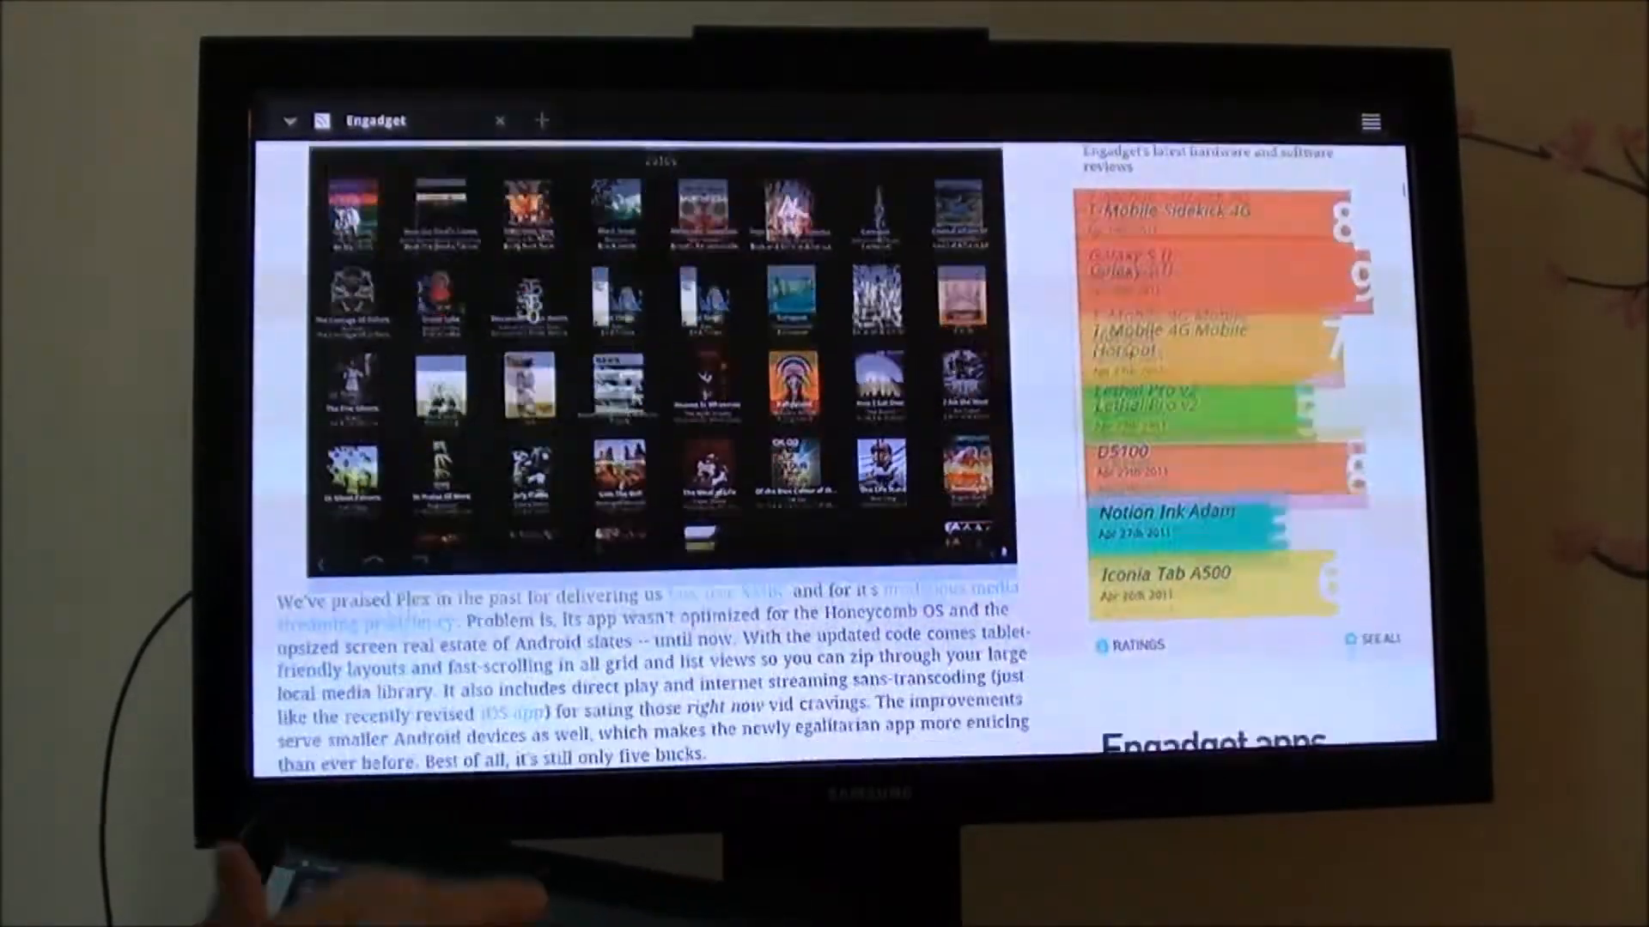
scroll(down, 3)
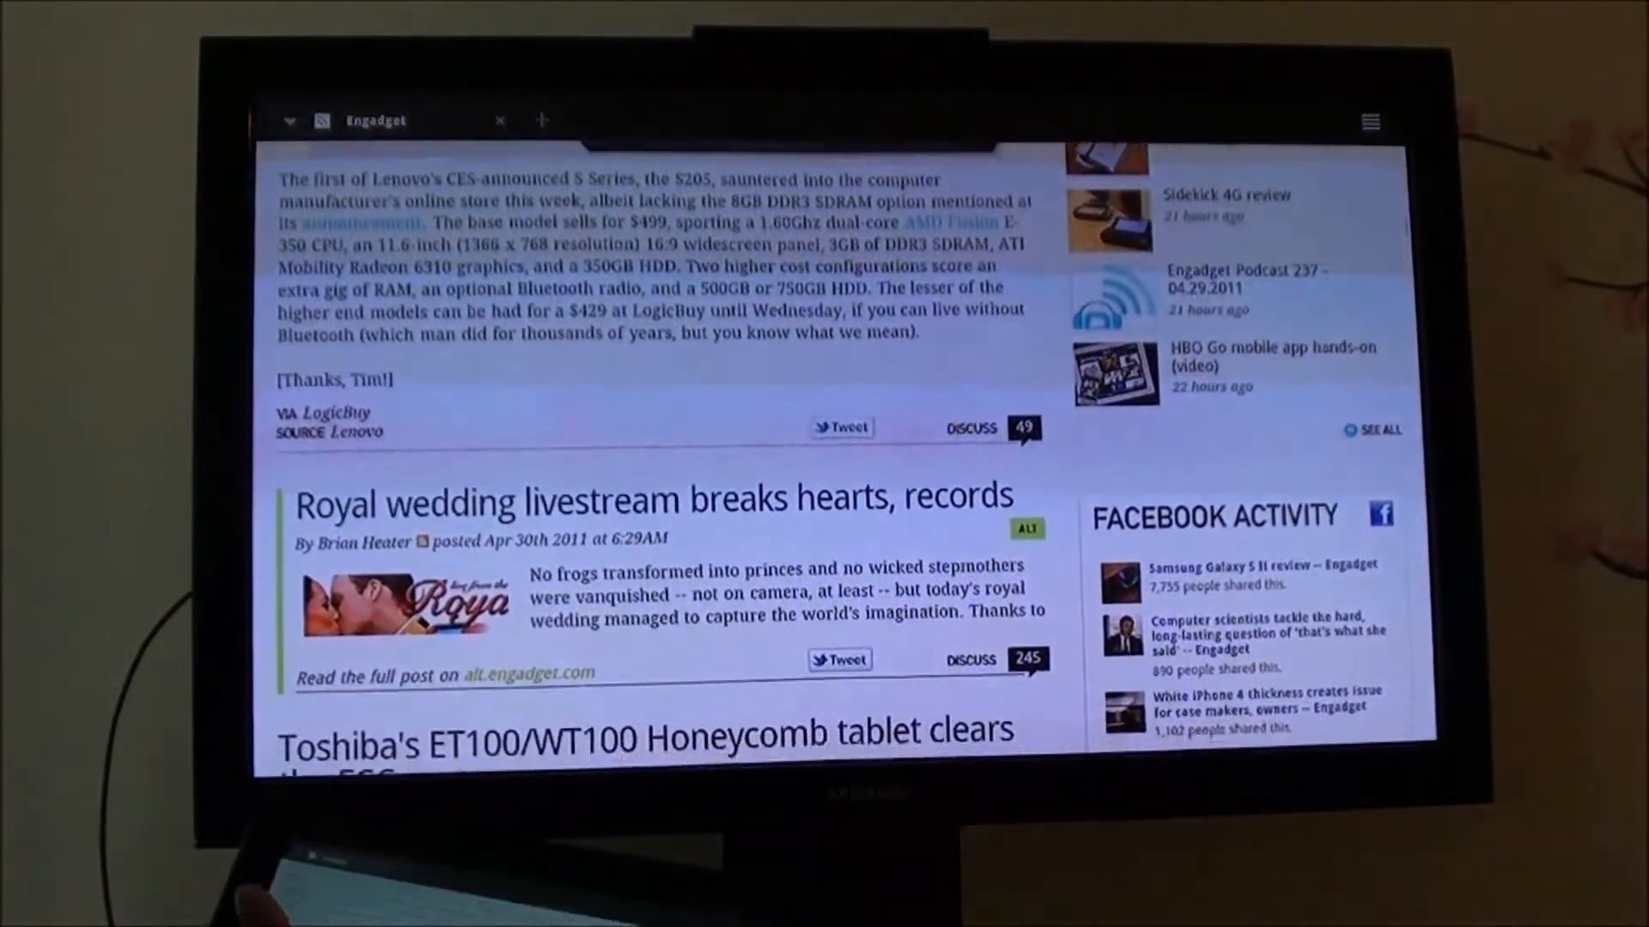
scroll(down, 3)
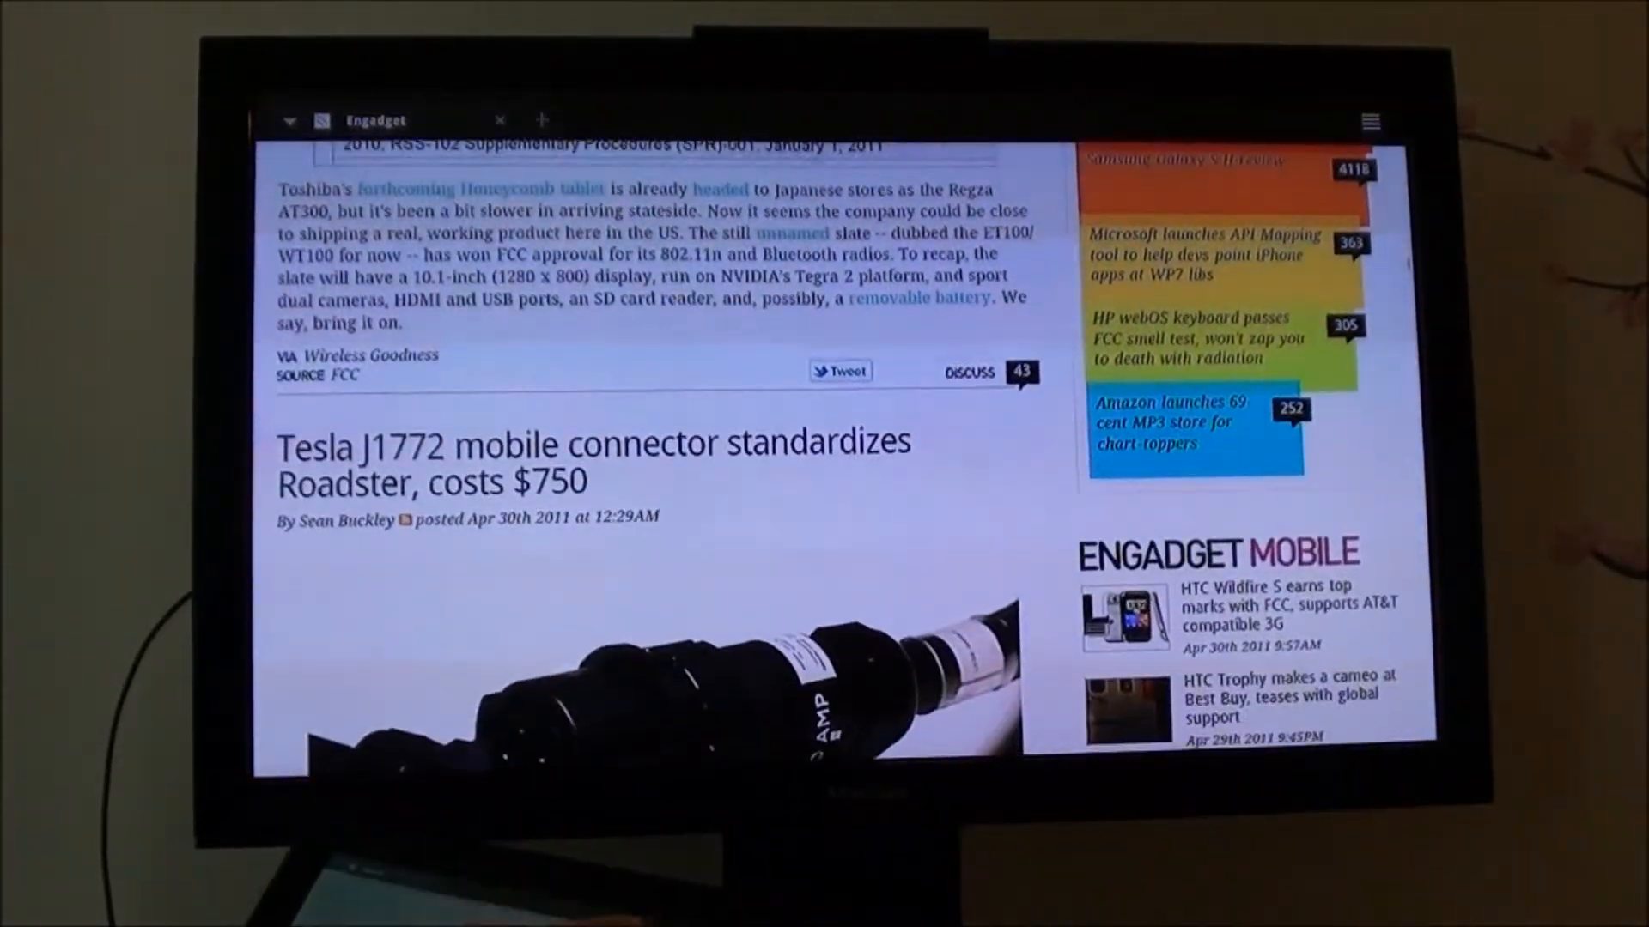
scroll(down, 3)
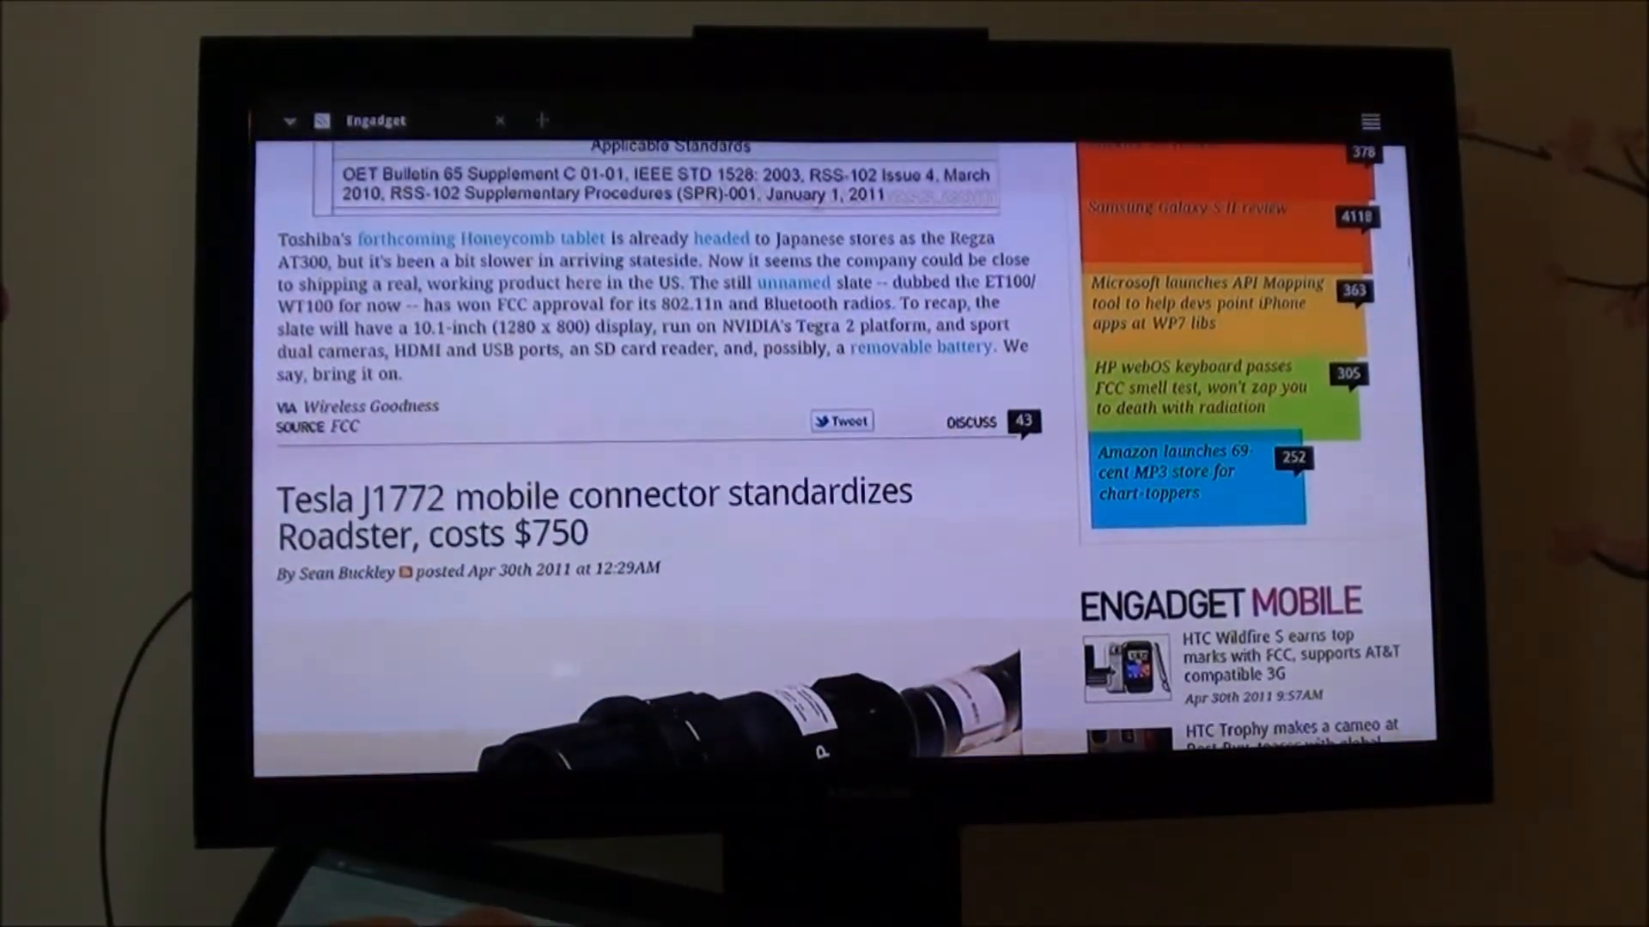
scroll(down, 3)
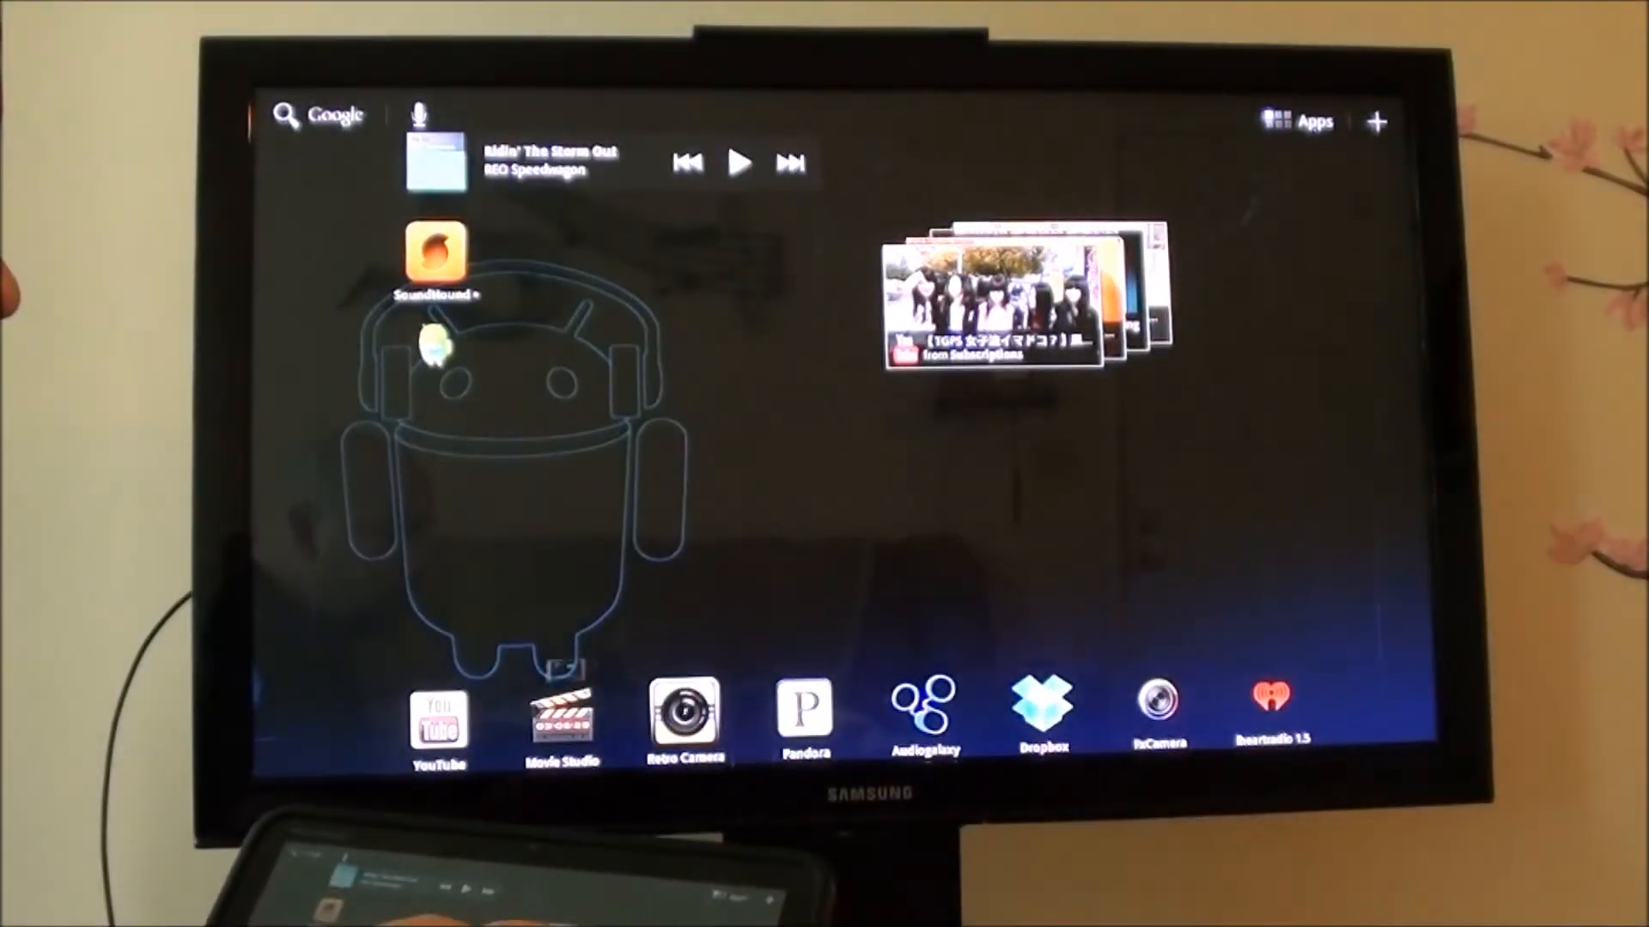
click(435, 720)
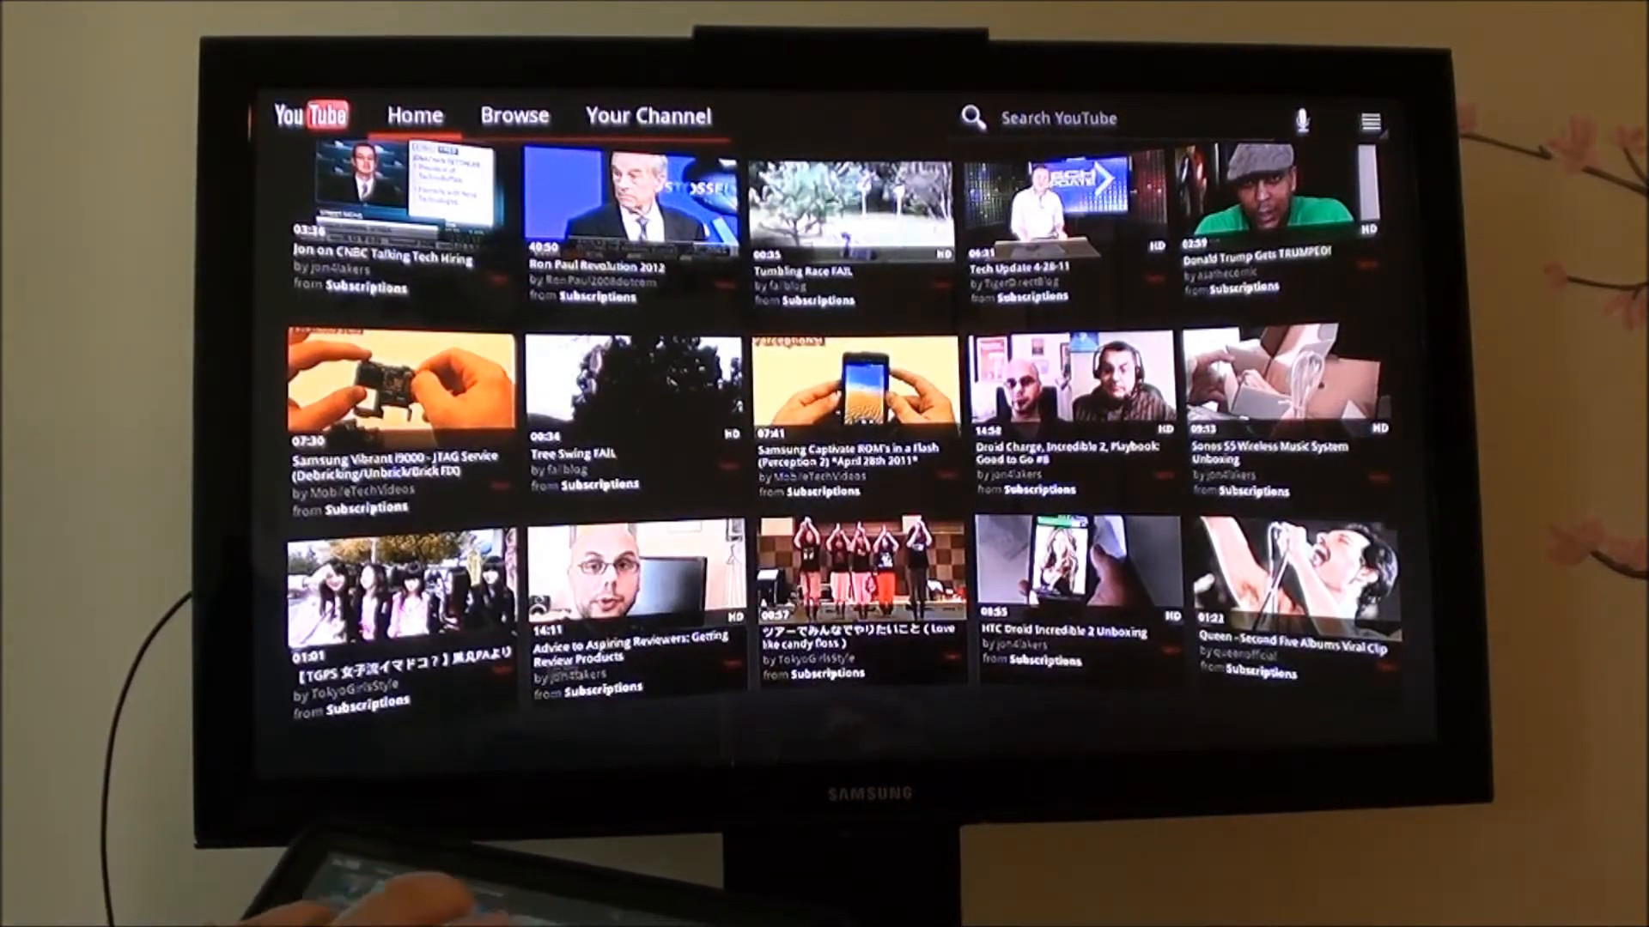
Leave the YouTube Home feed and open the app drawer of installed games.
click(626, 583)
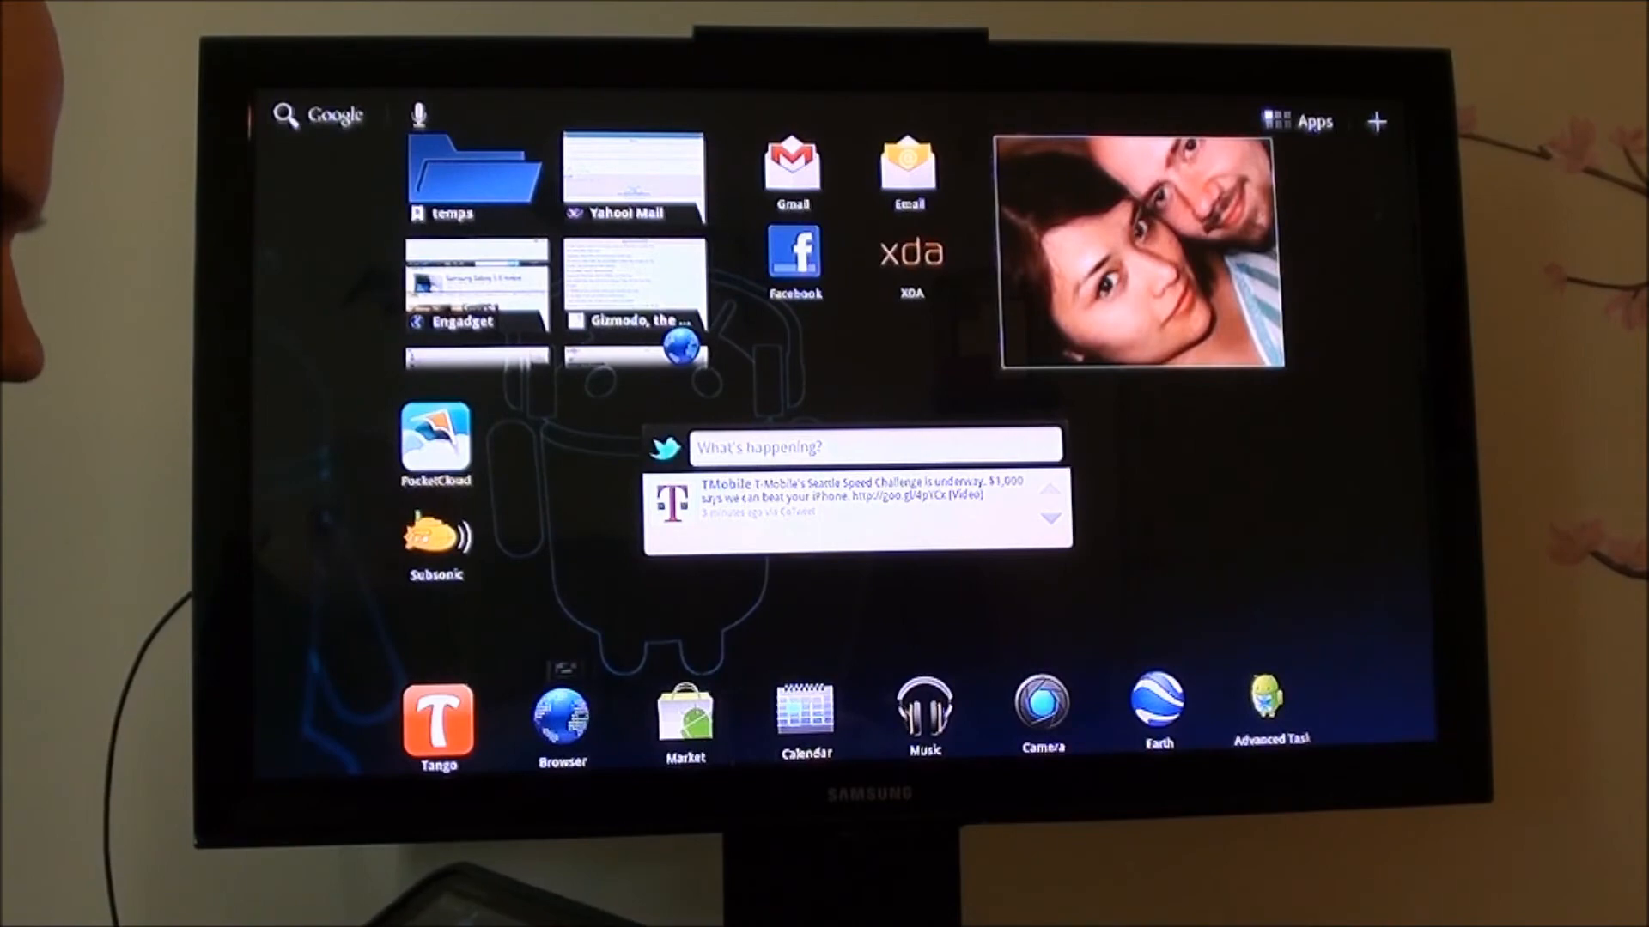
click(1312, 120)
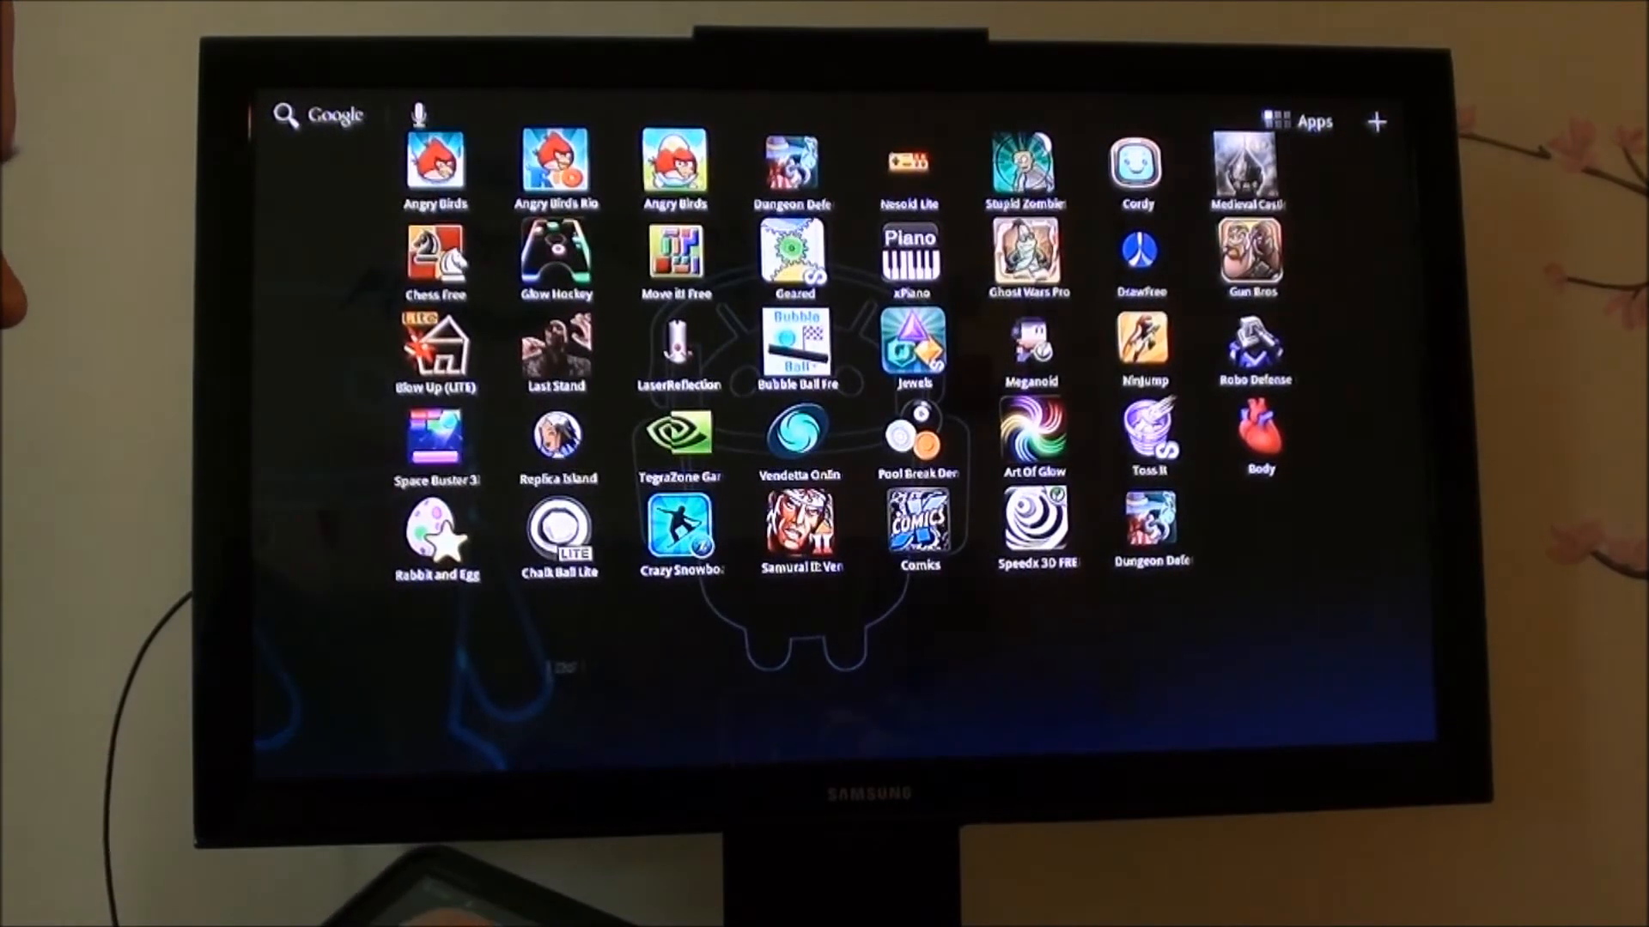